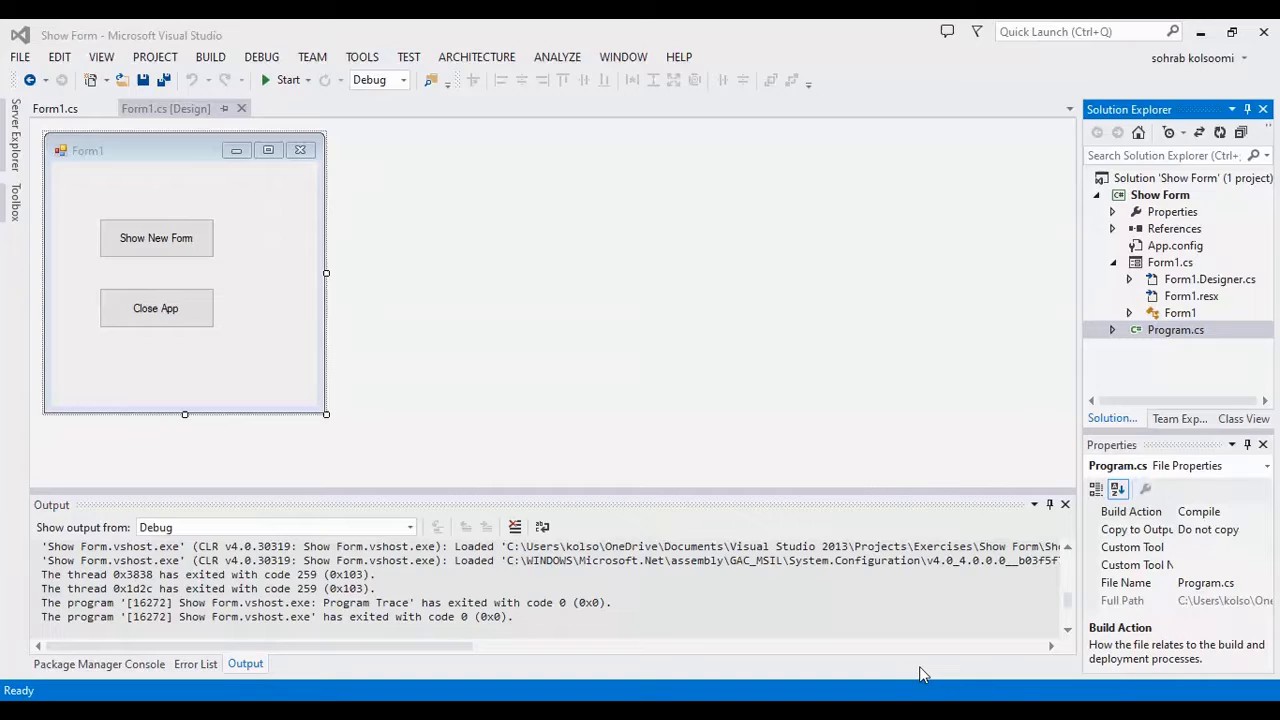
mouse_move(655, 403)
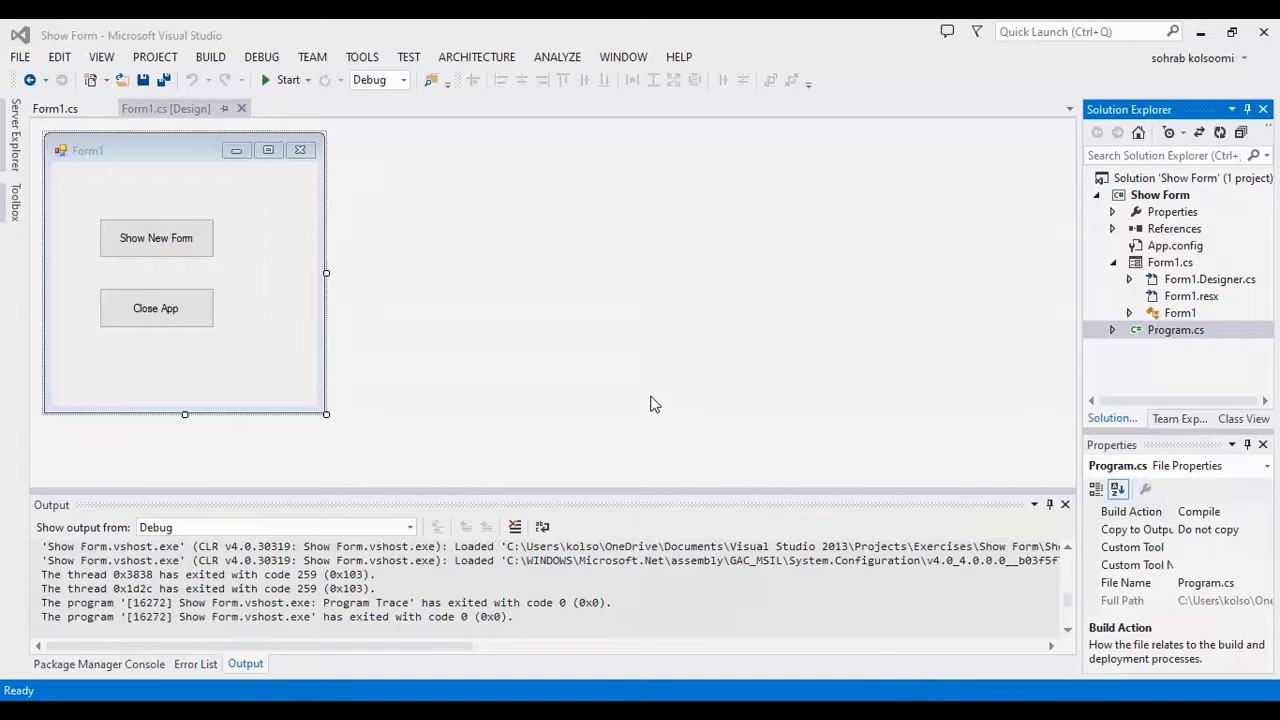
mouse_move(255, 280)
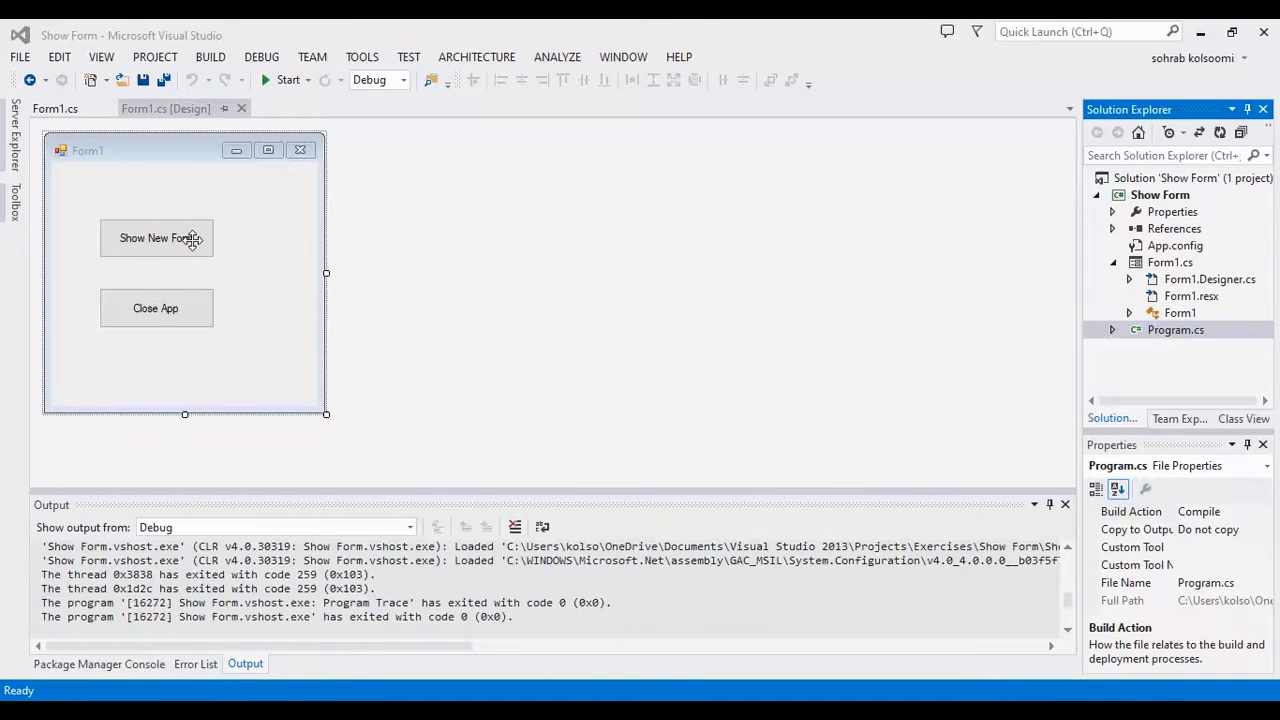
mouse_move(131, 251)
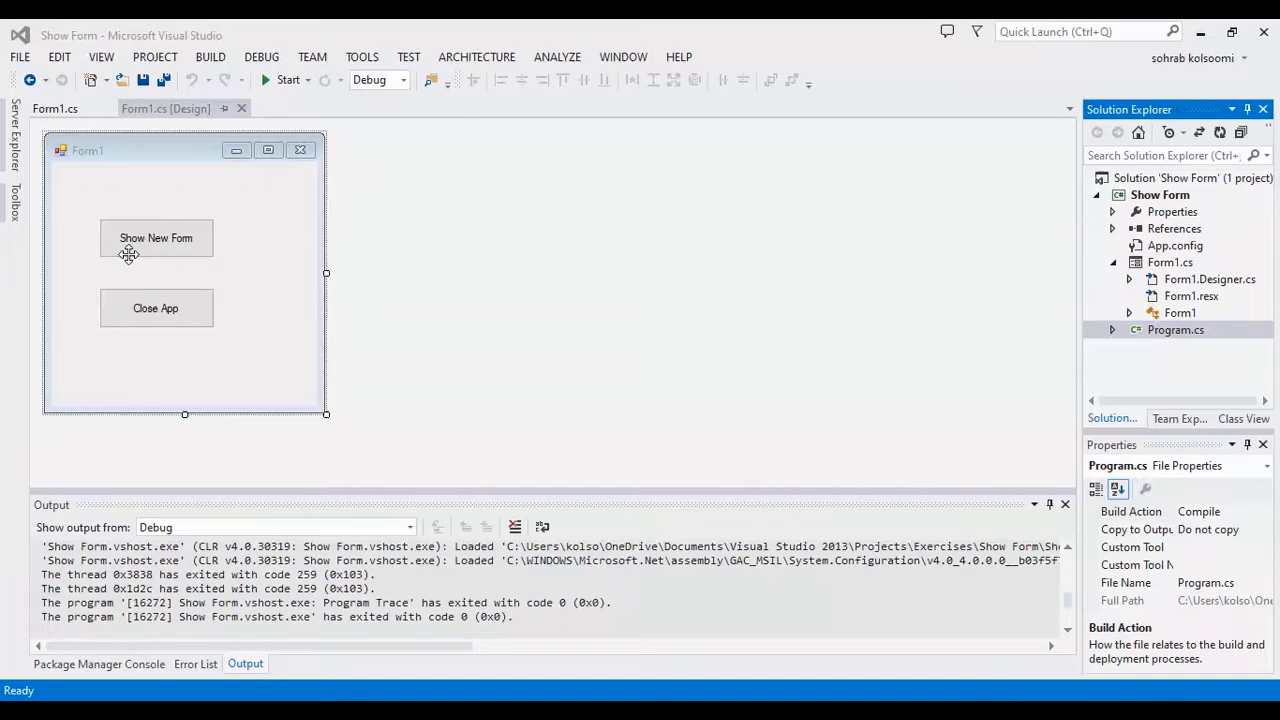
mouse_move(150, 247)
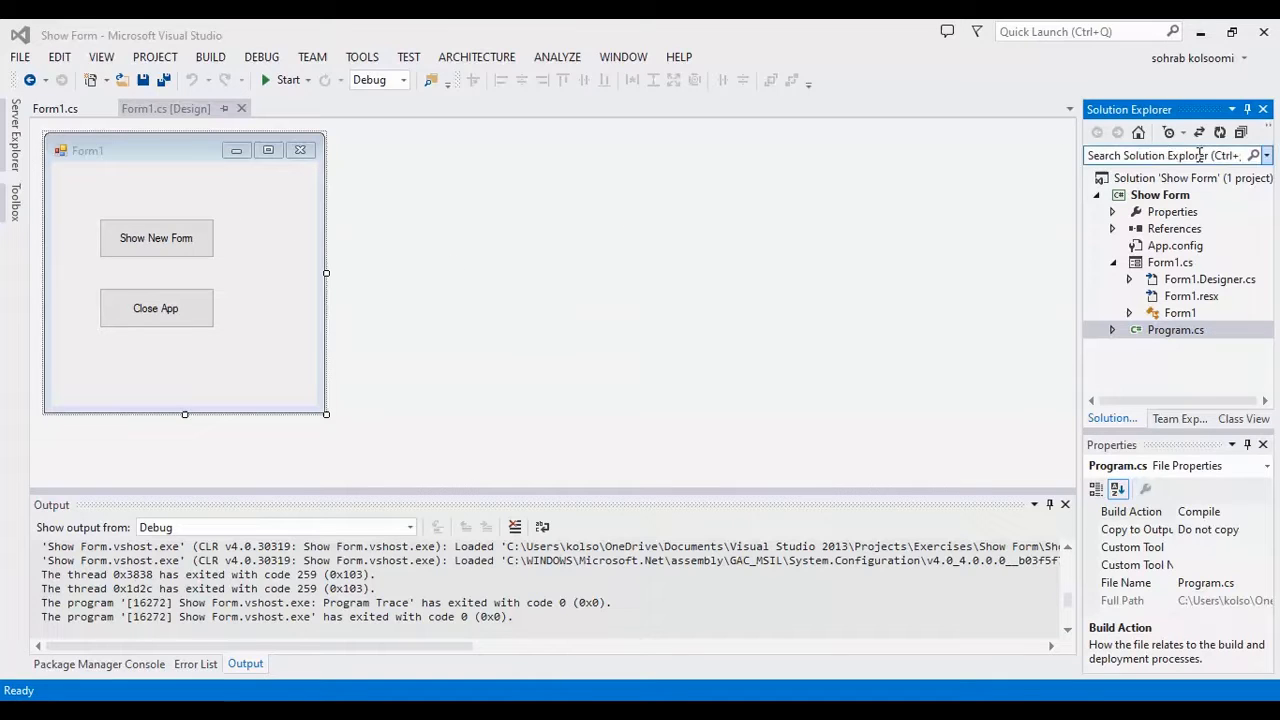
- Add a new Windows Form named Form2.cs to the Show Form project
right_click(1160, 194)
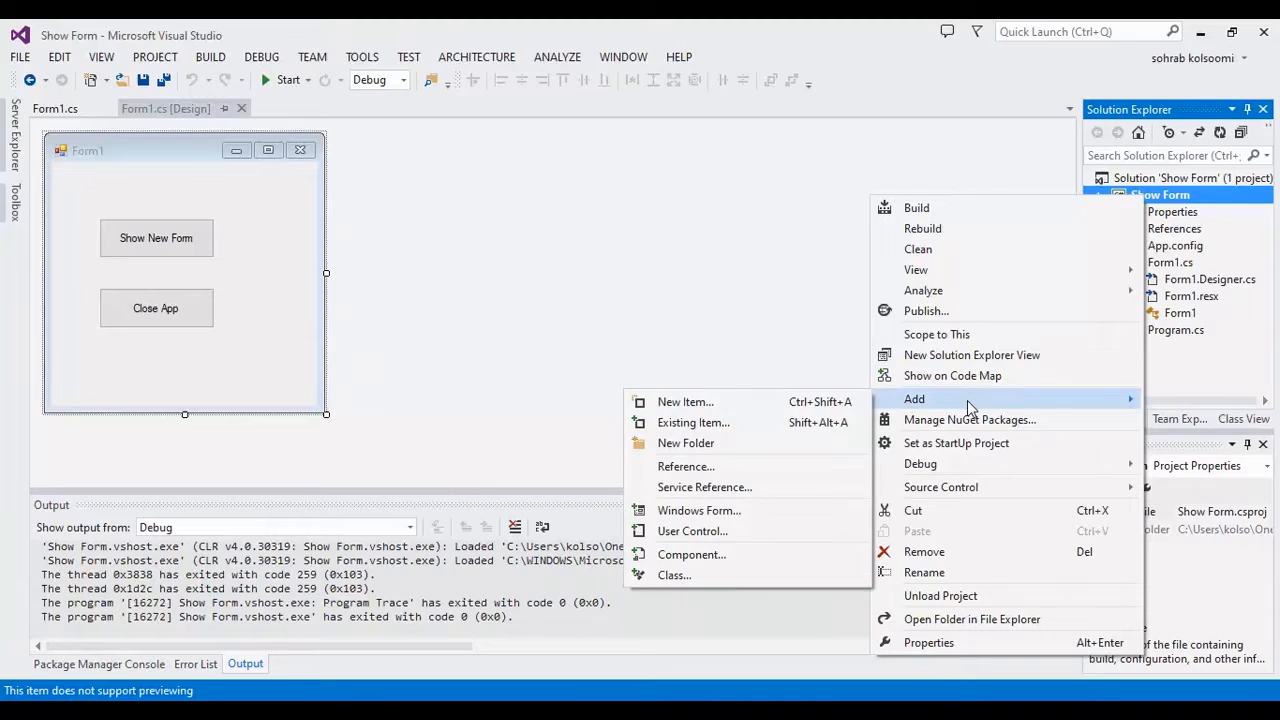
mouse_move(699, 510)
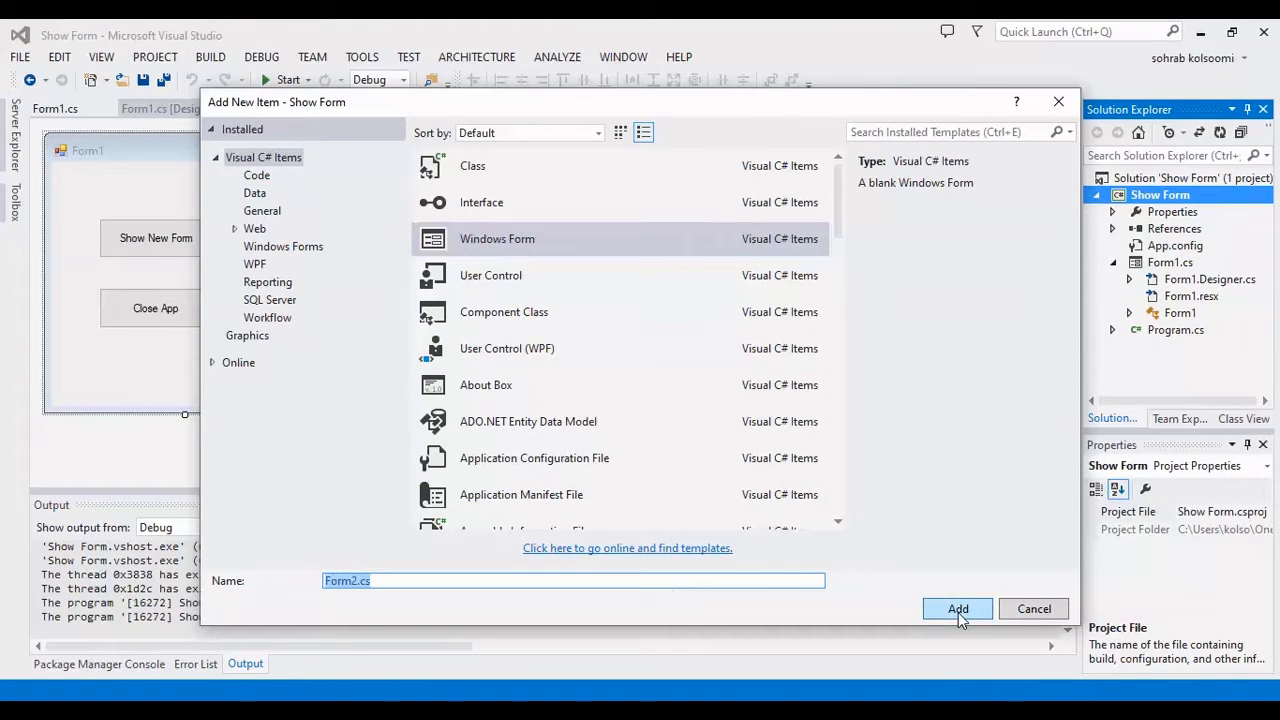
left_click(957, 609)
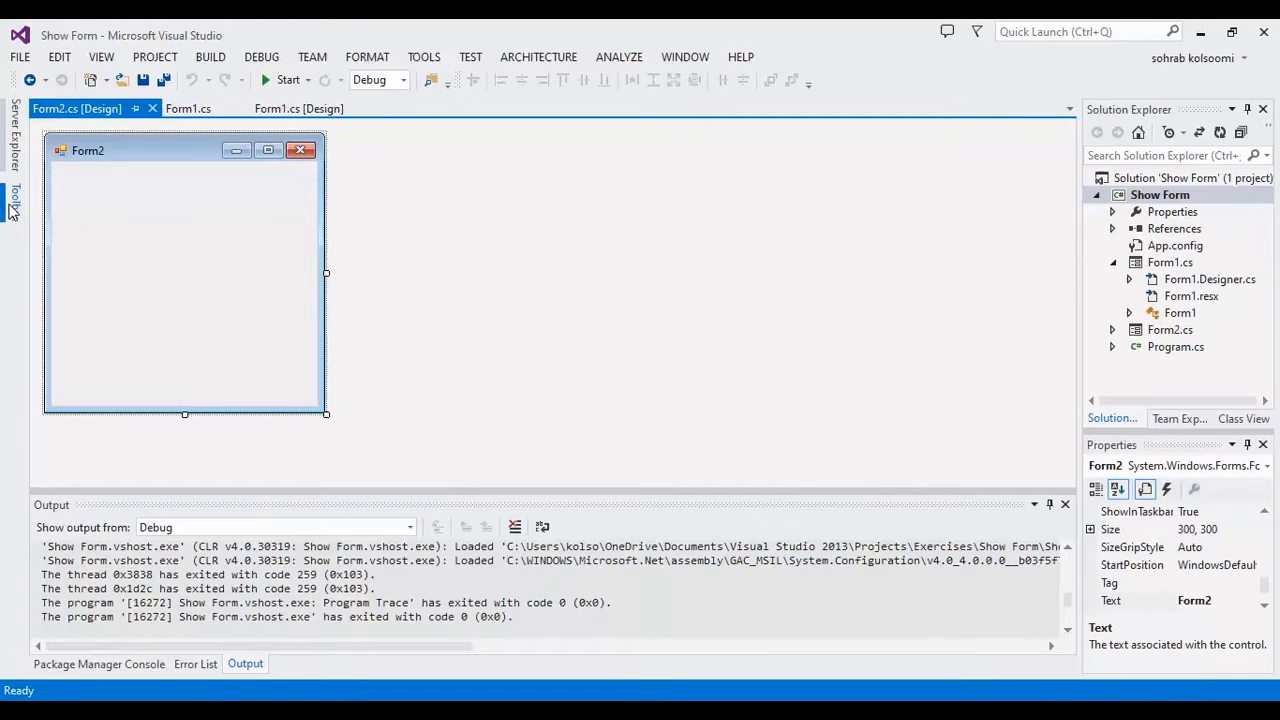
- Place a Button on Form2 with the text 'Back' and create its click handler
left_click(13, 200)
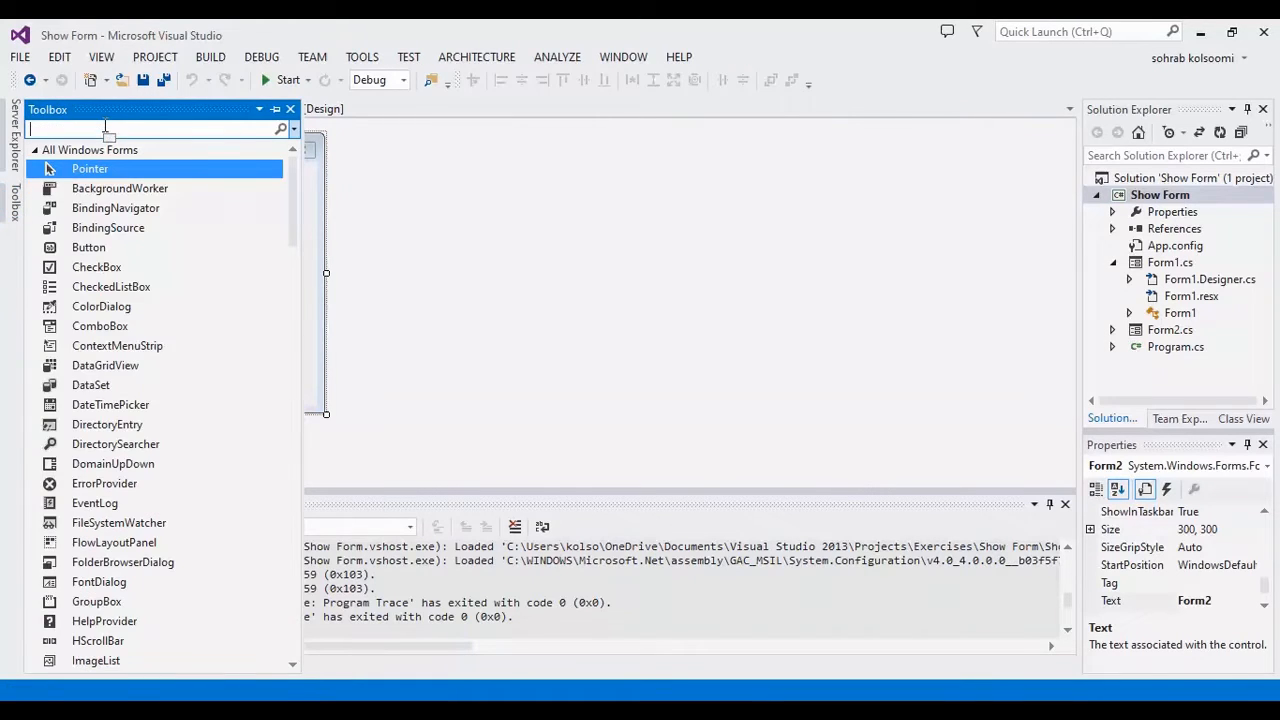
type("but")
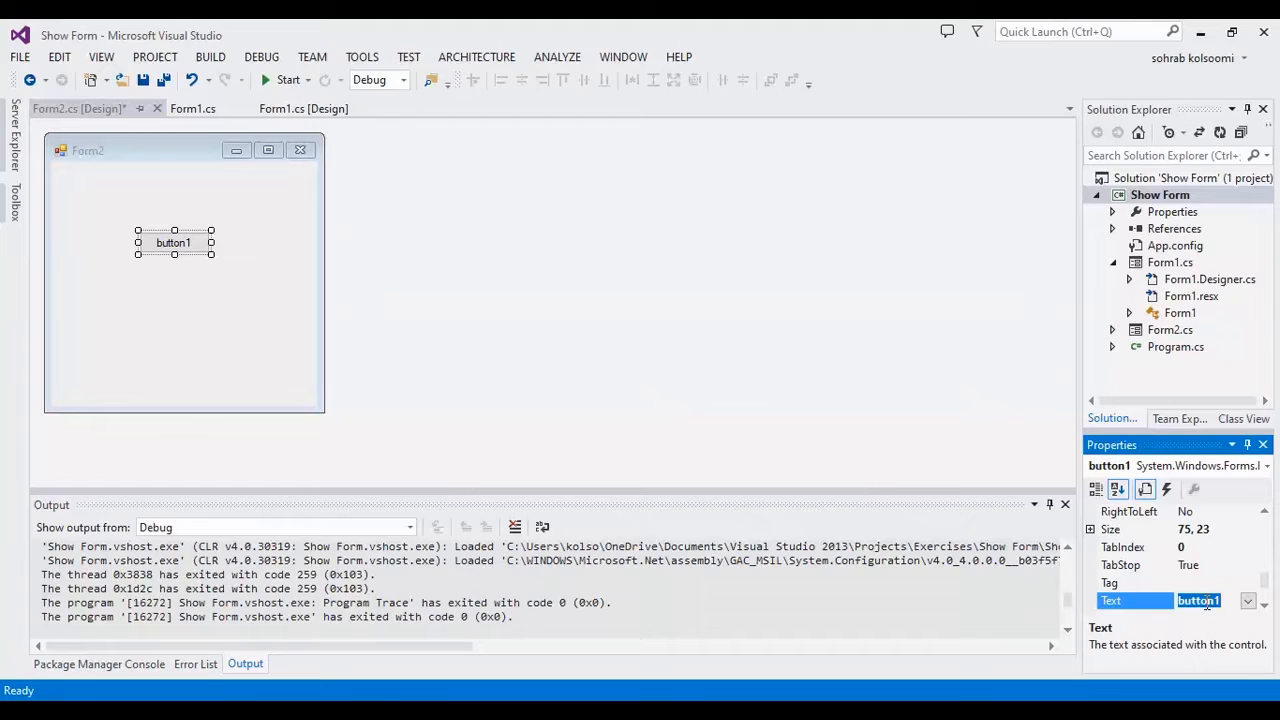
type("Bac")
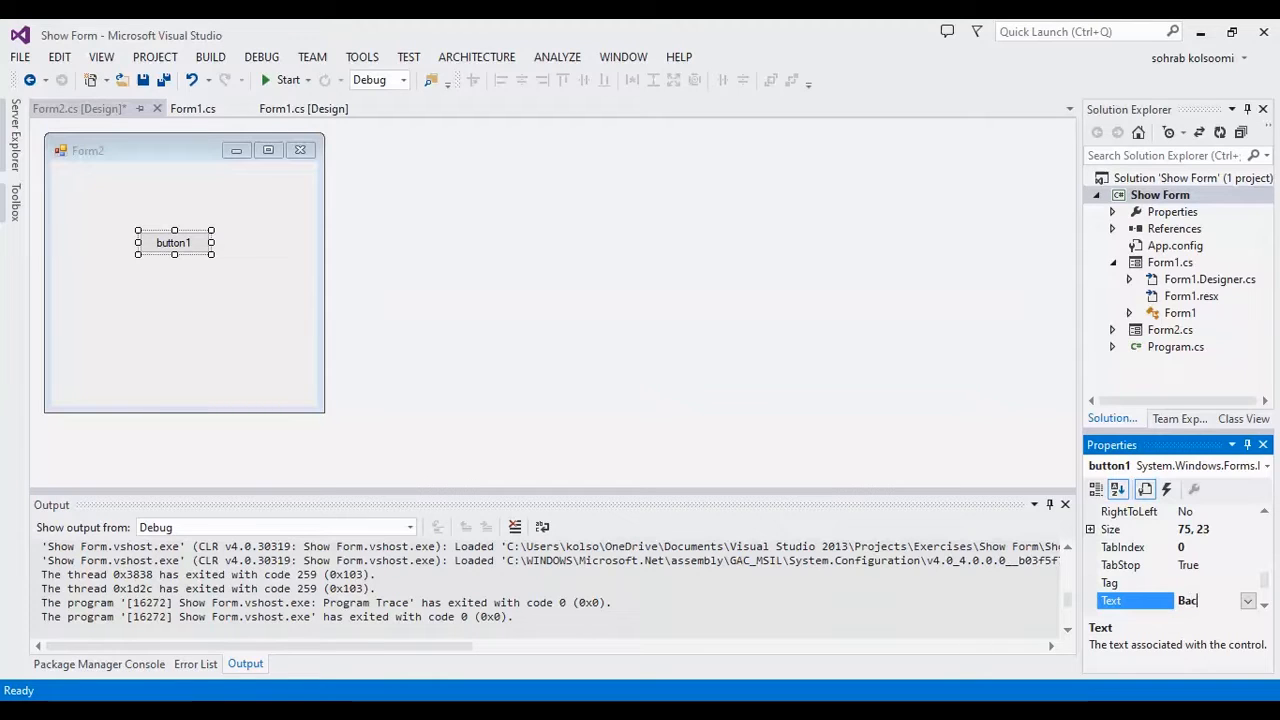
type("k")
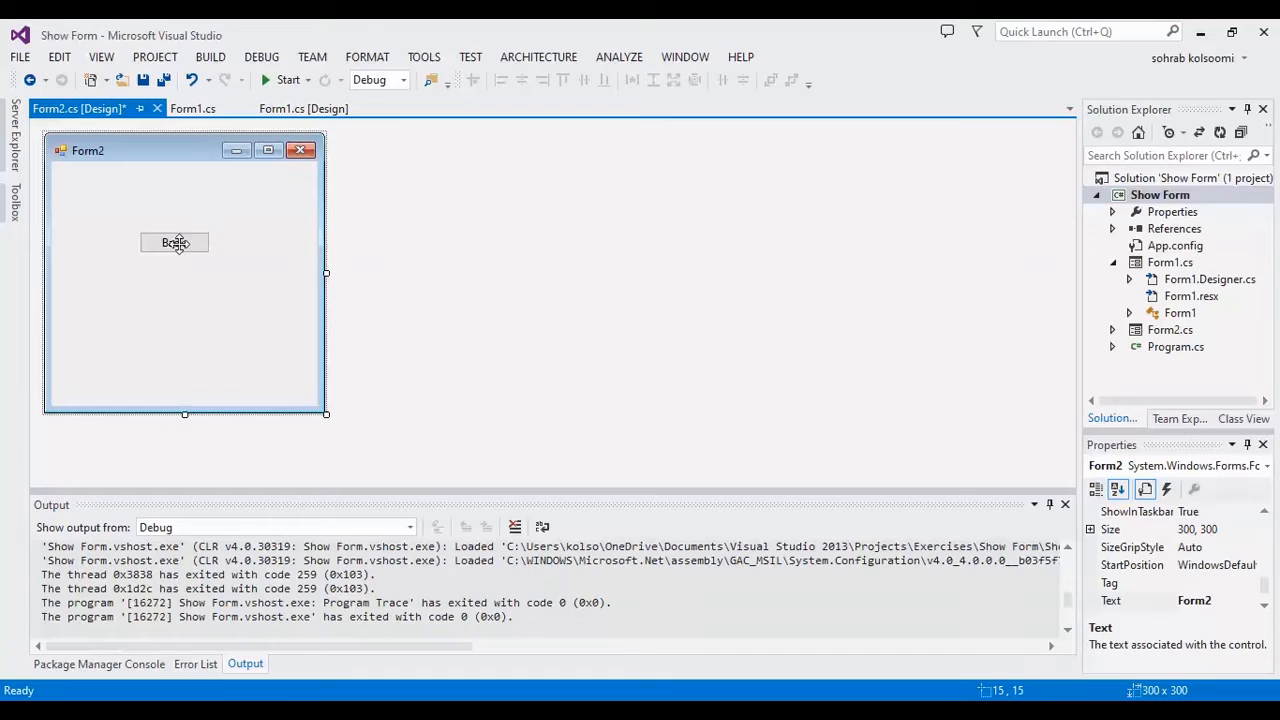
double_click(175, 242)
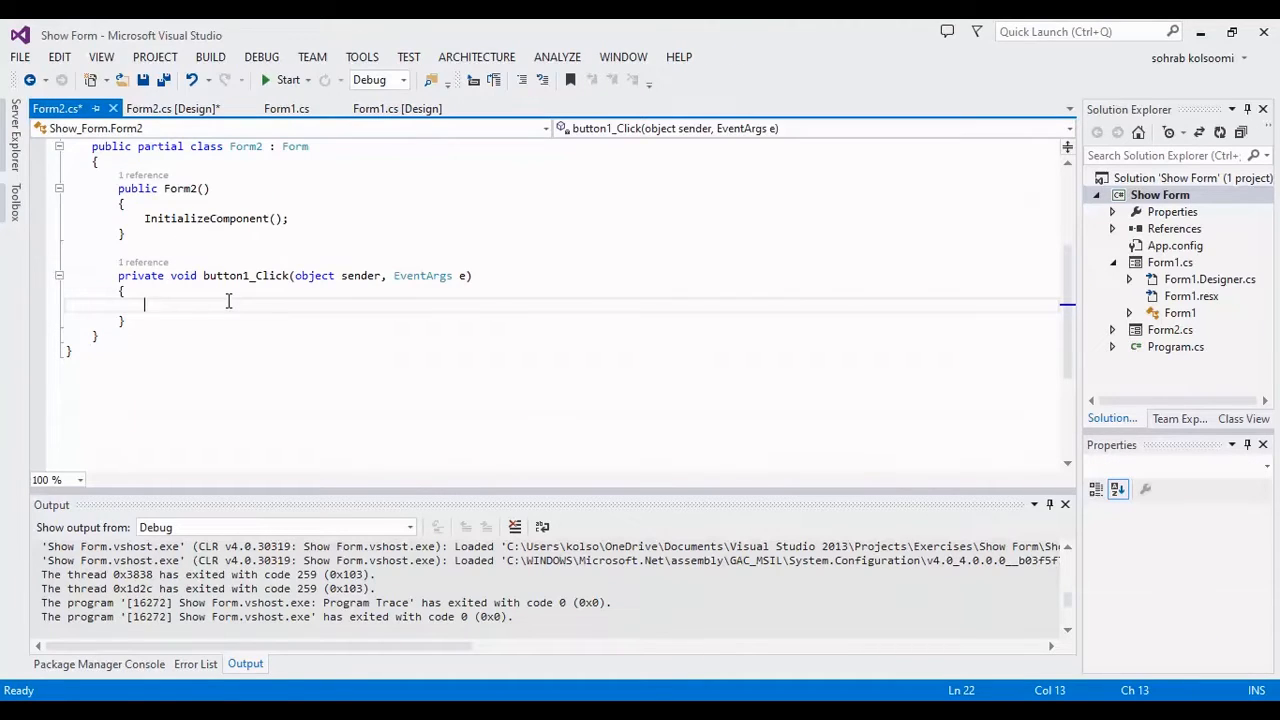
- Put this.Close(); in Form2's button1_Click handler, save, and return to Form1's designer
type("this.")
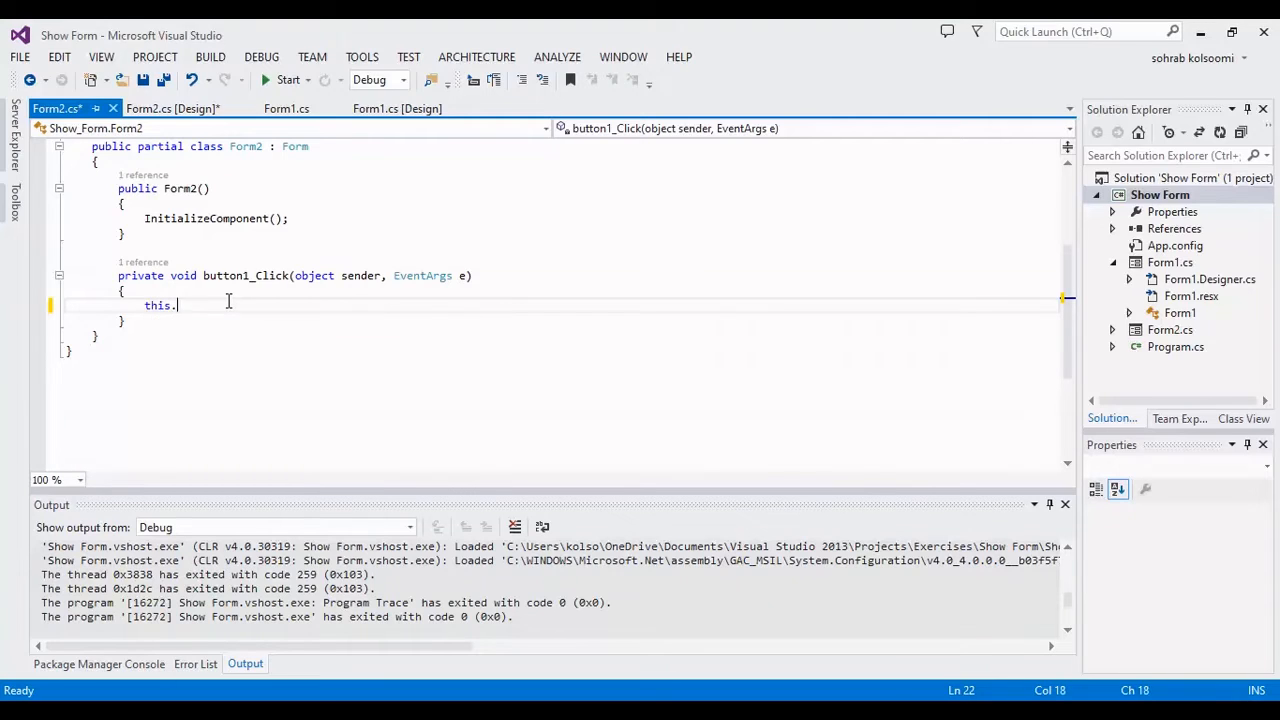
type("Close")
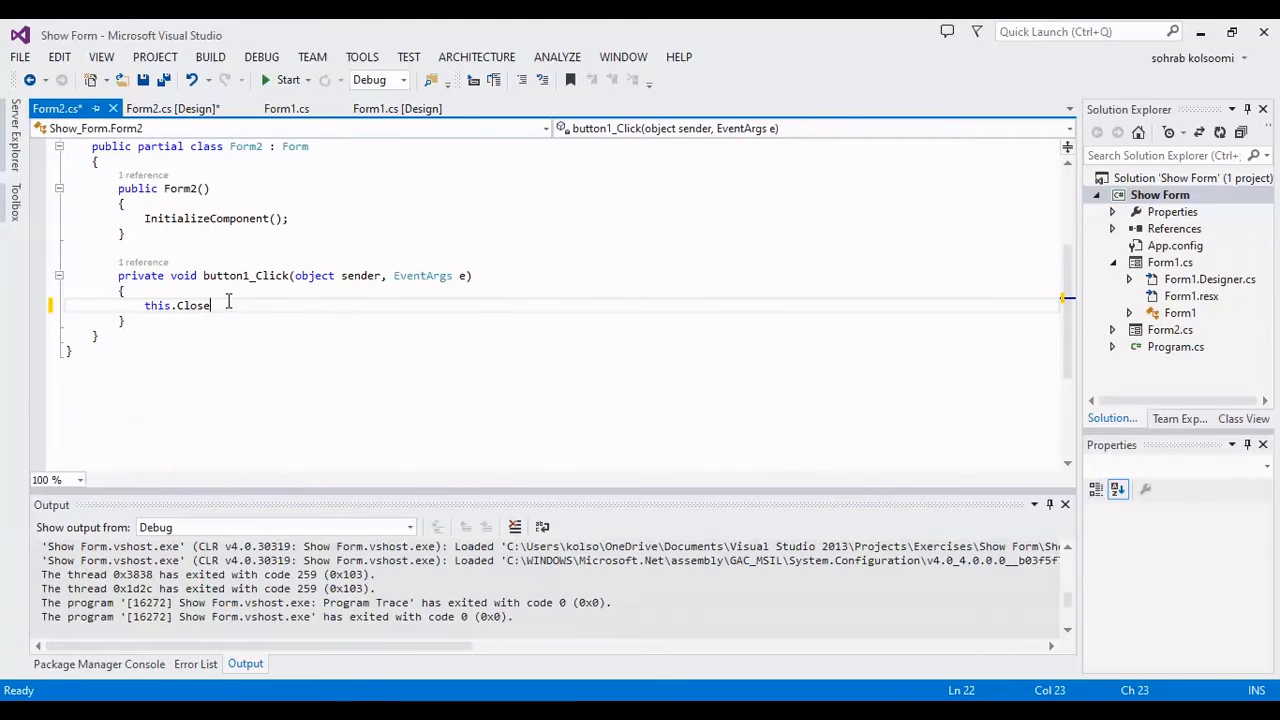
type("()")
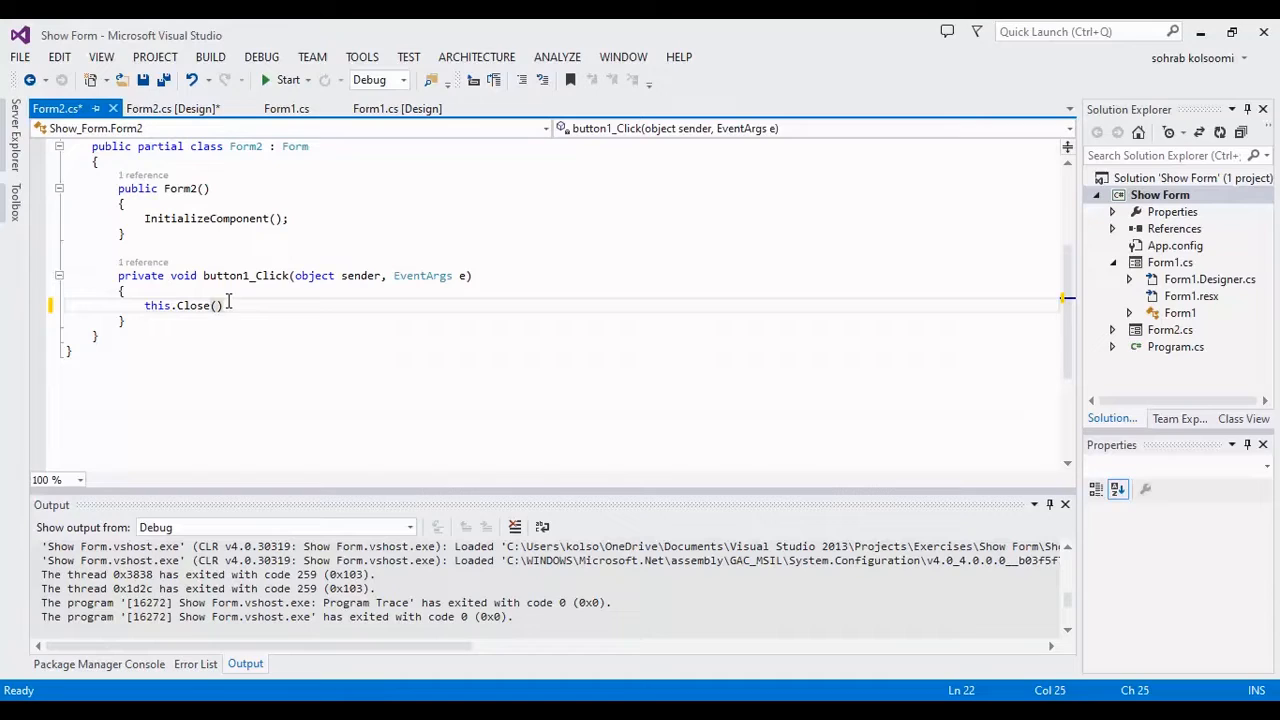
type(";")
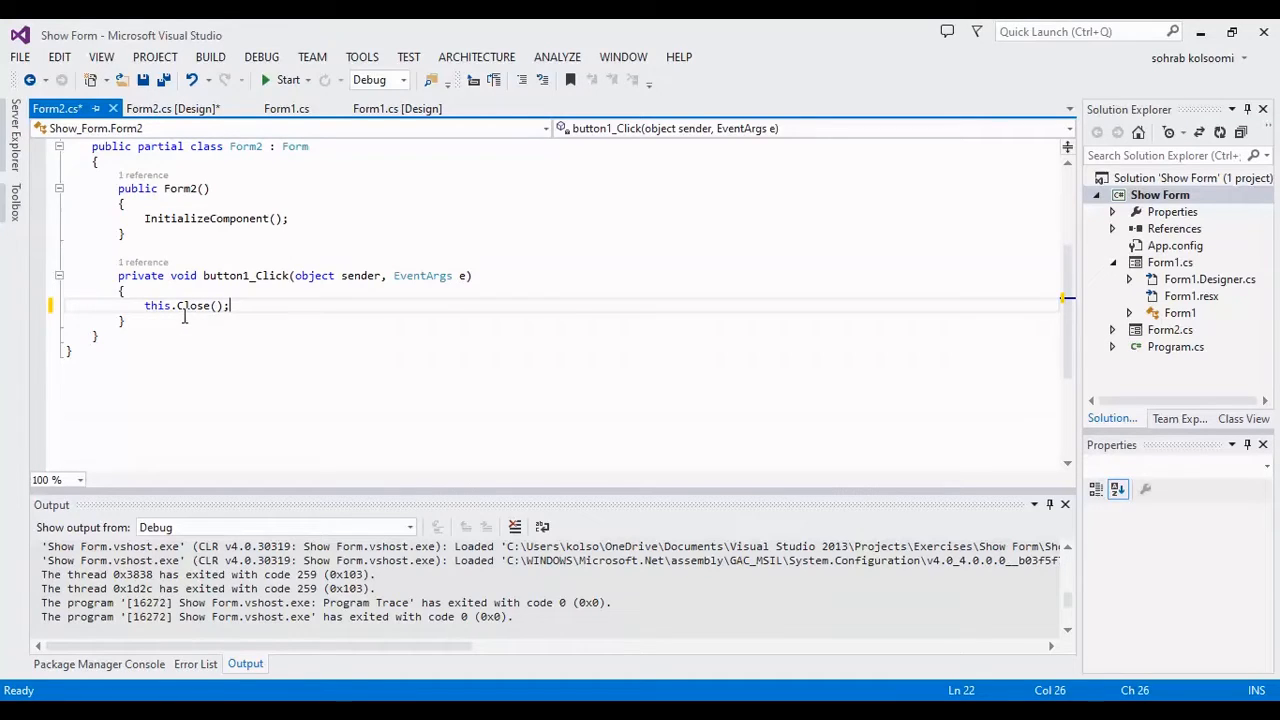
mouse_move(196, 305)
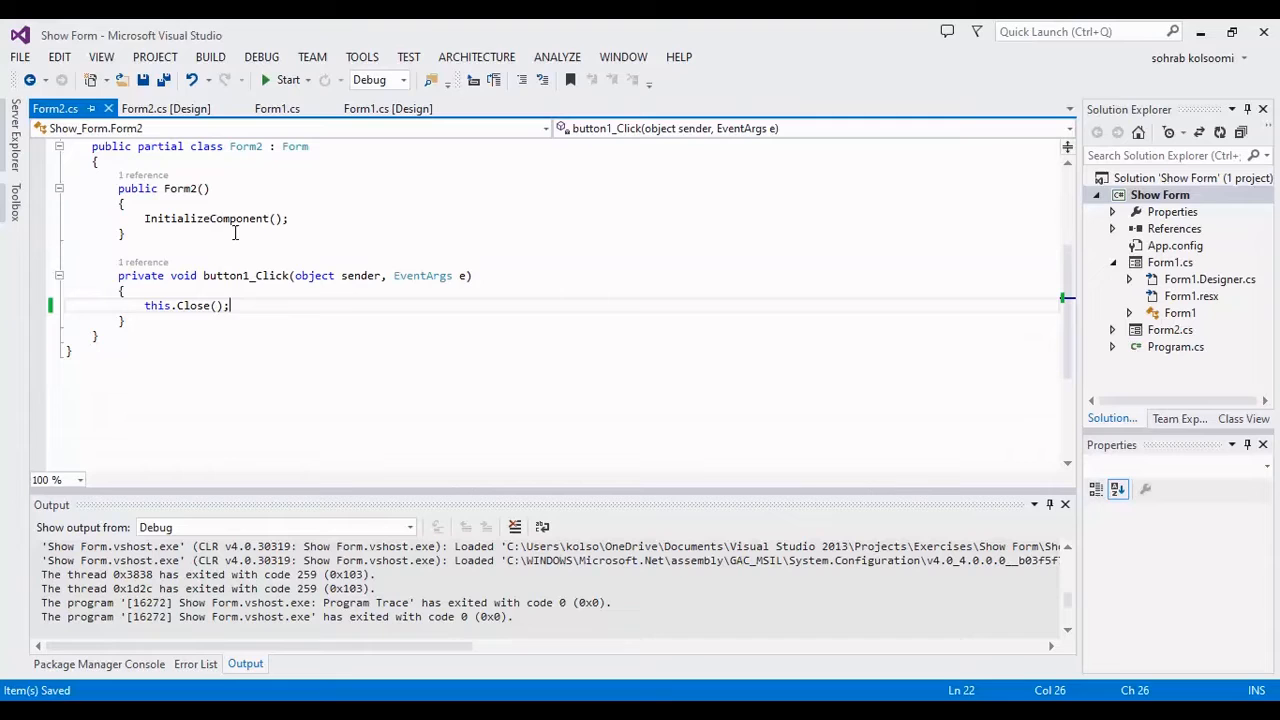
left_click(388, 108)
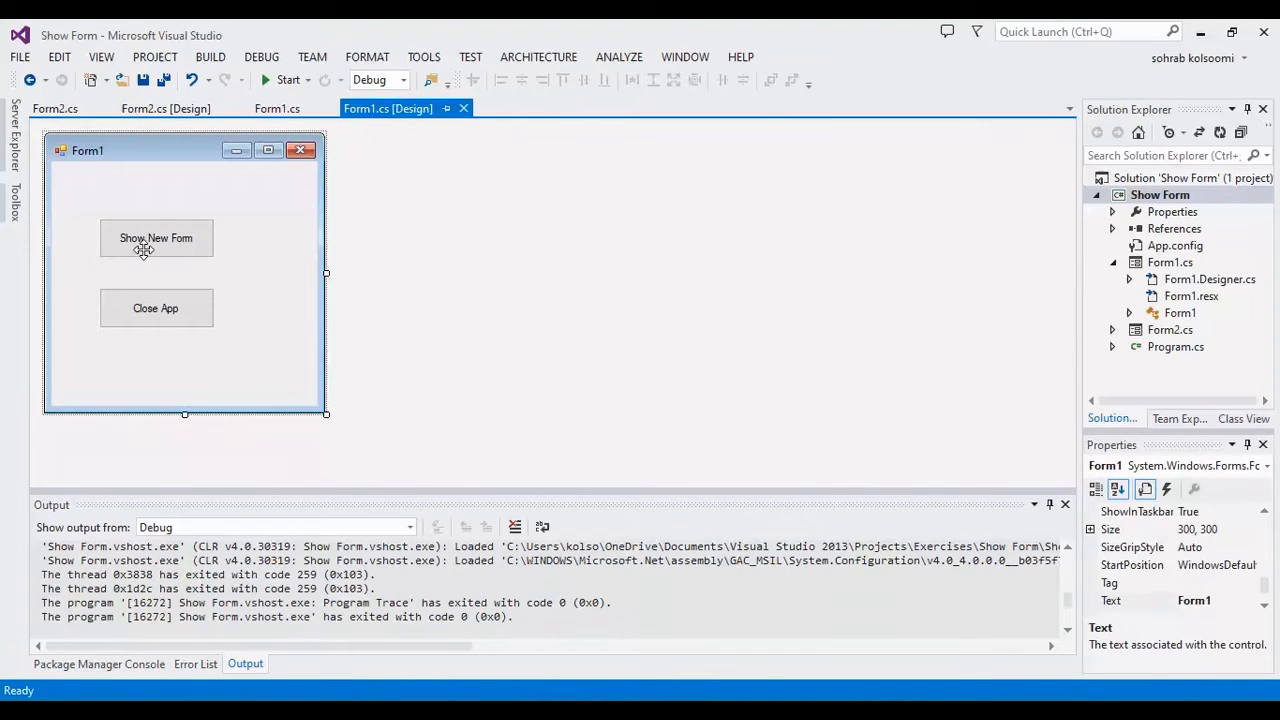
- Review Form1.cs, where the show-form handler calls ShowDialog() and close_Application_Click calls this.Close()
left_click(277, 108)
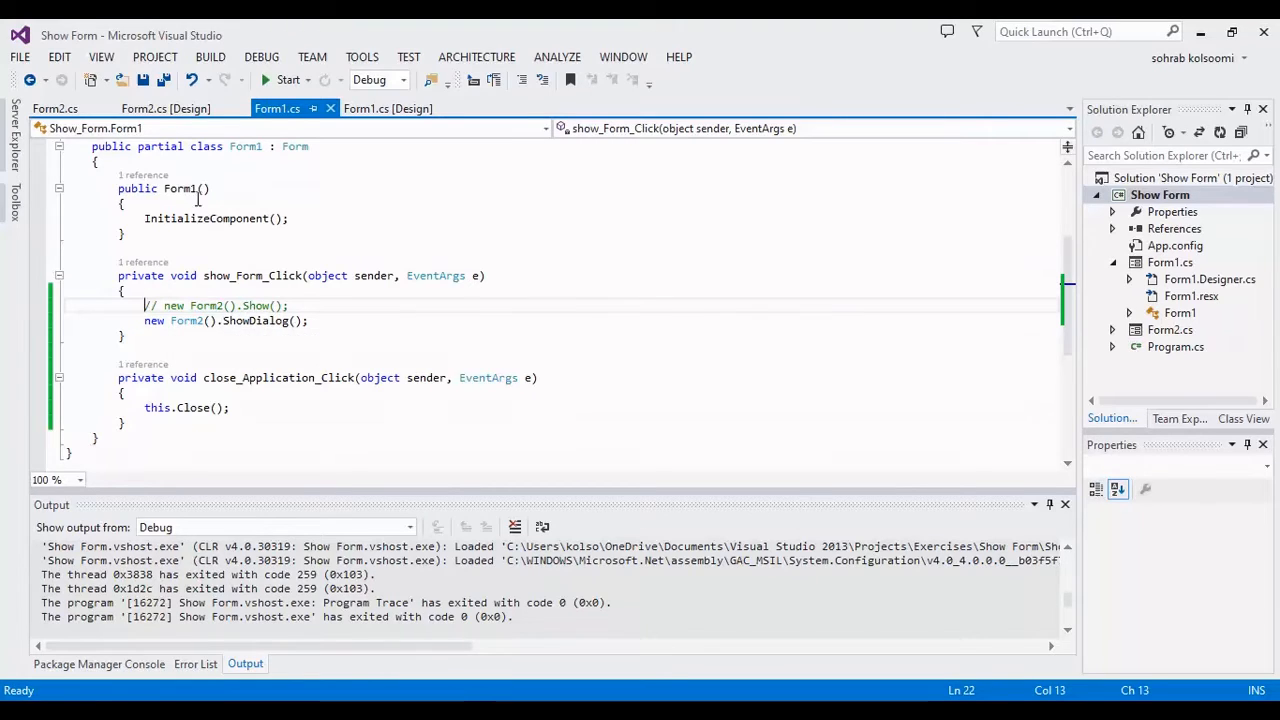
left_click(388, 108)
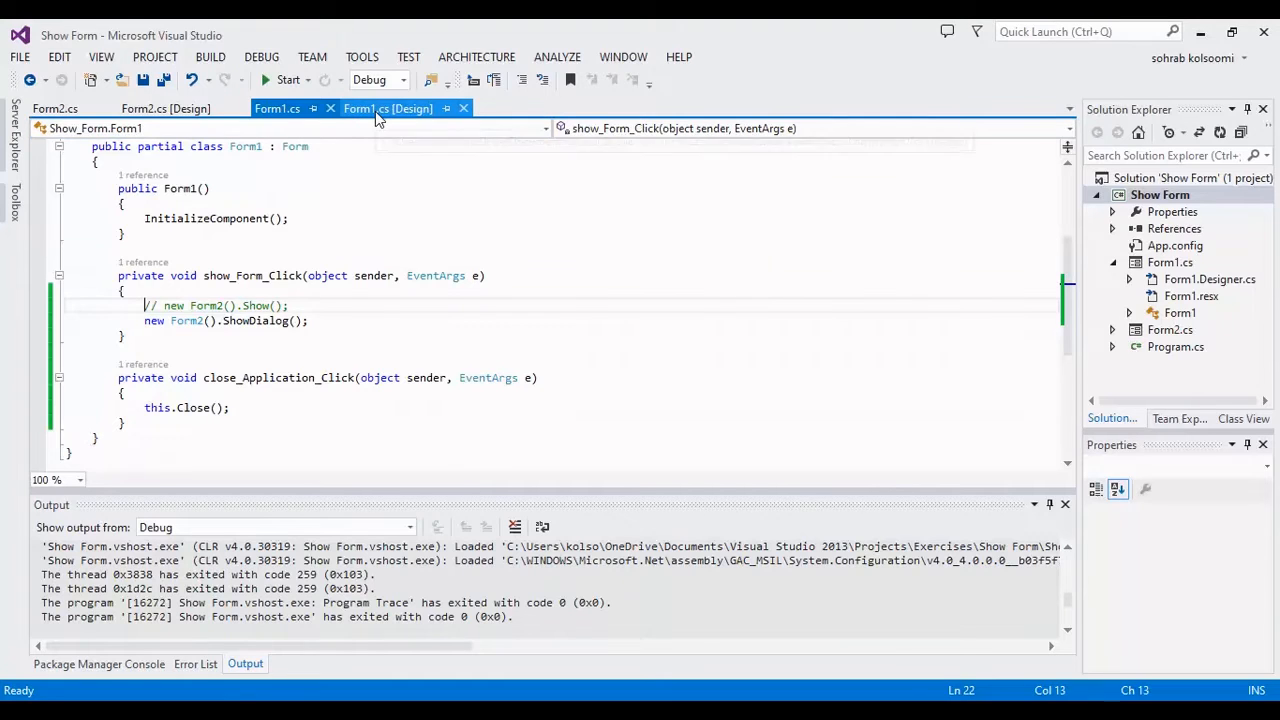
left_click(388, 108)
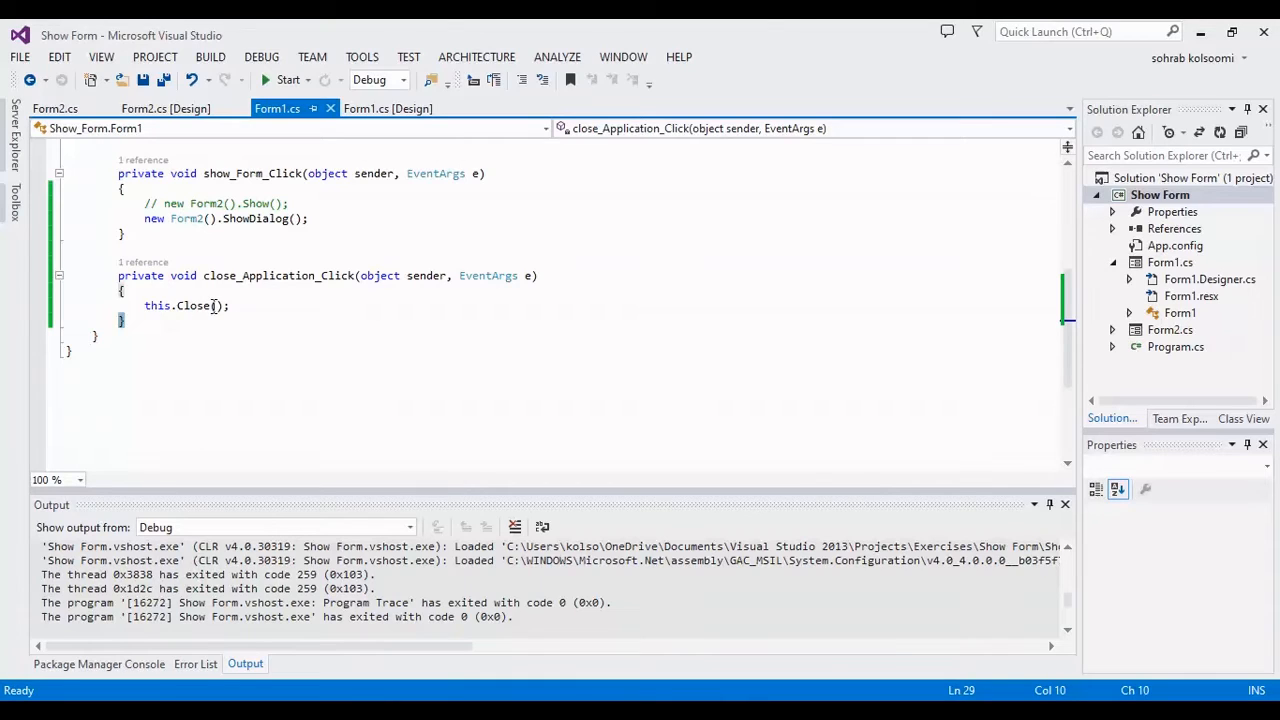
mouse_move(195, 305)
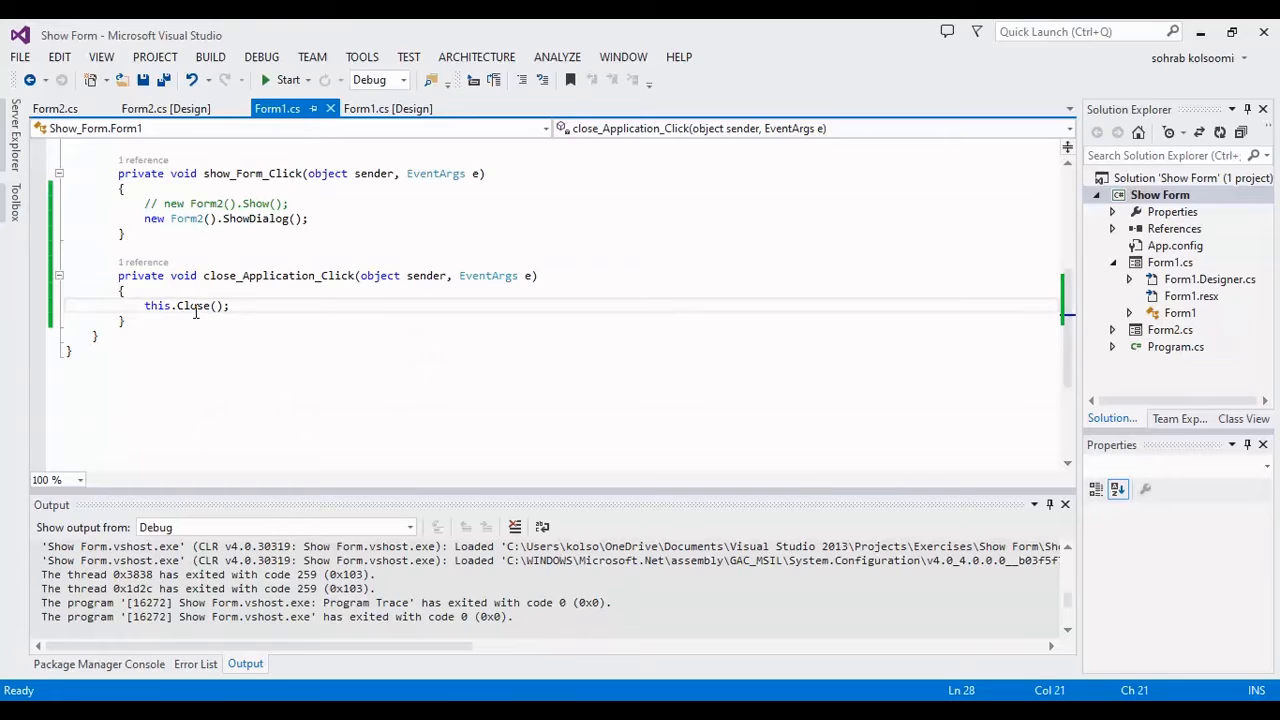
scroll("up", 3)
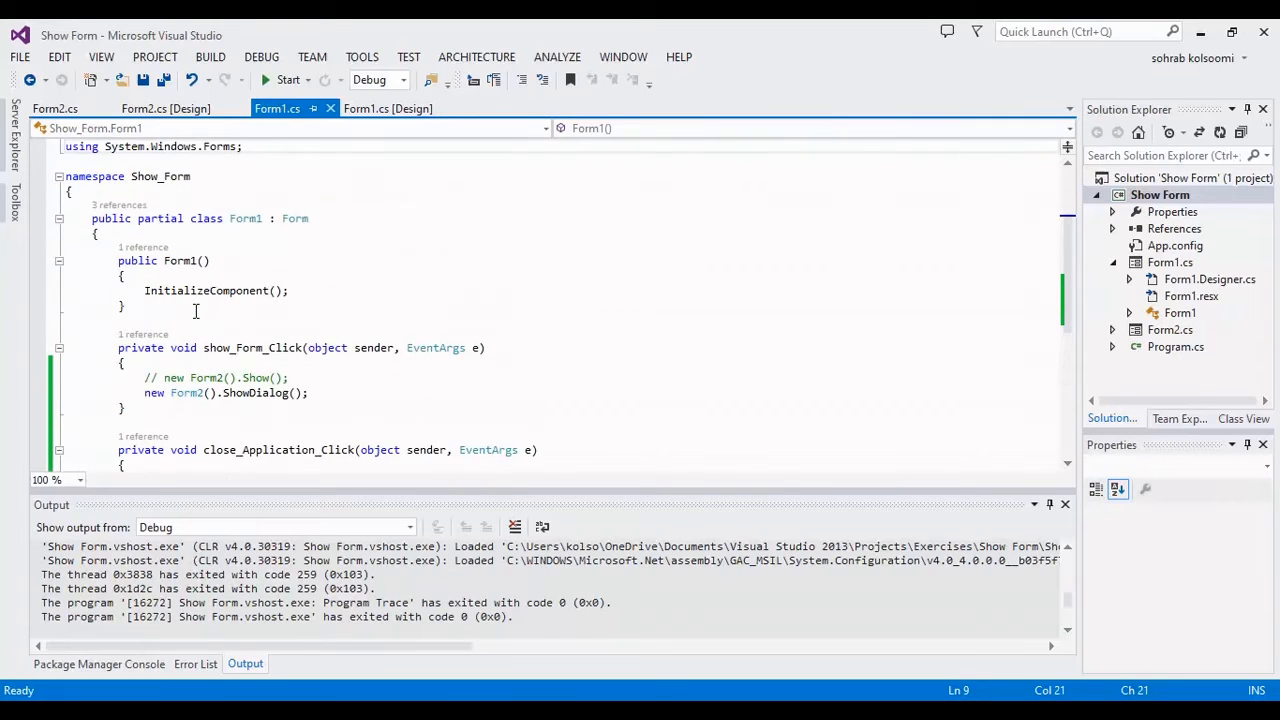
scroll("up", 3)
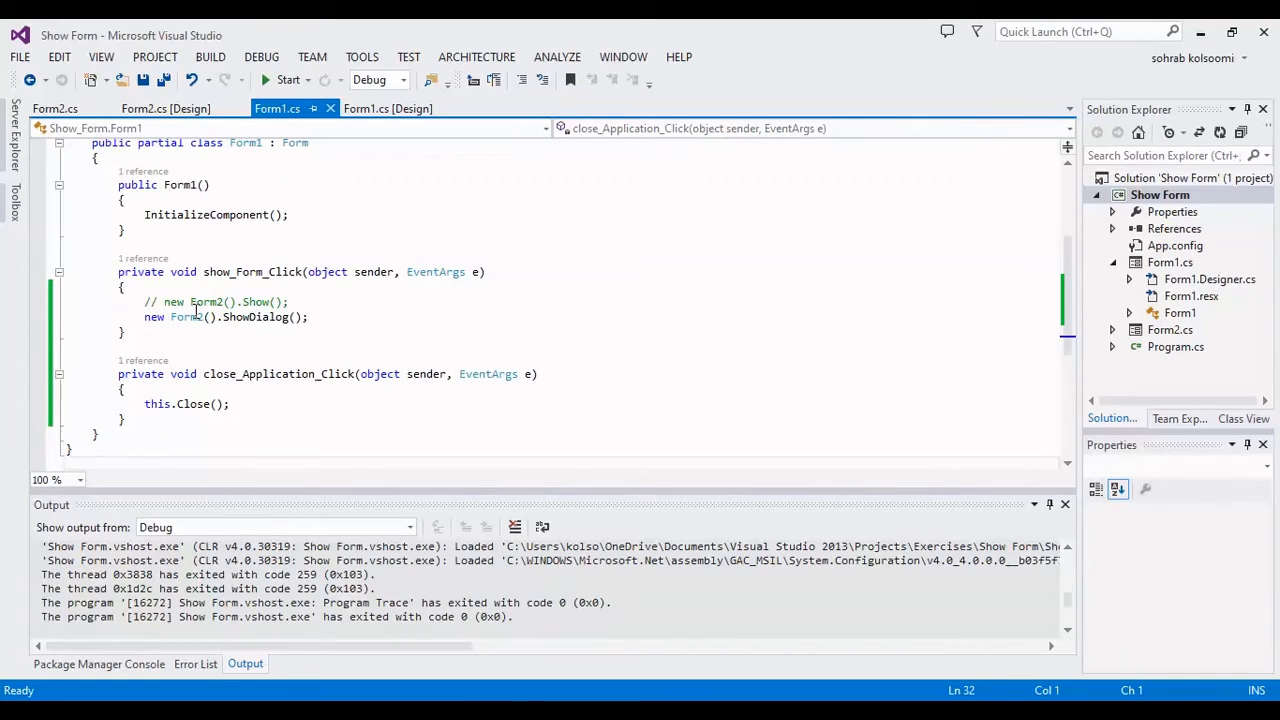
mouse_move(289, 80)
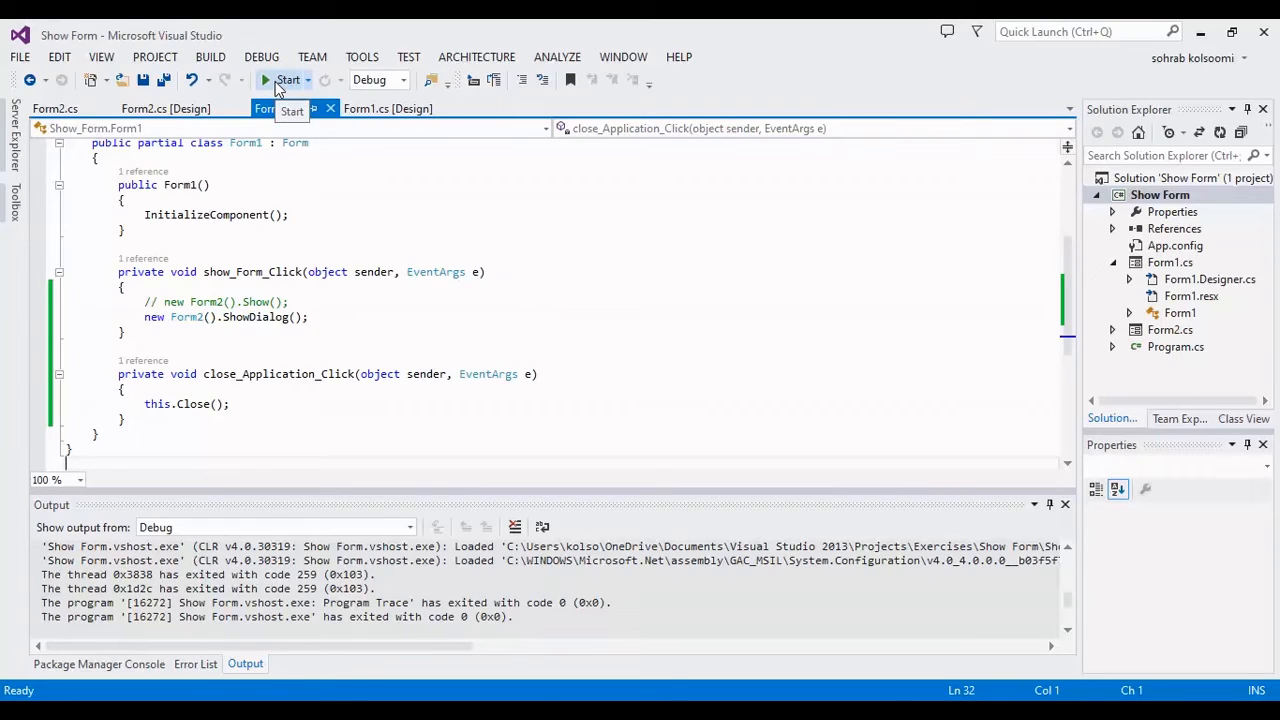
- Run the app, open Form2 with Show New Form, return via Back, then exit with Close App
left_click(288, 79)
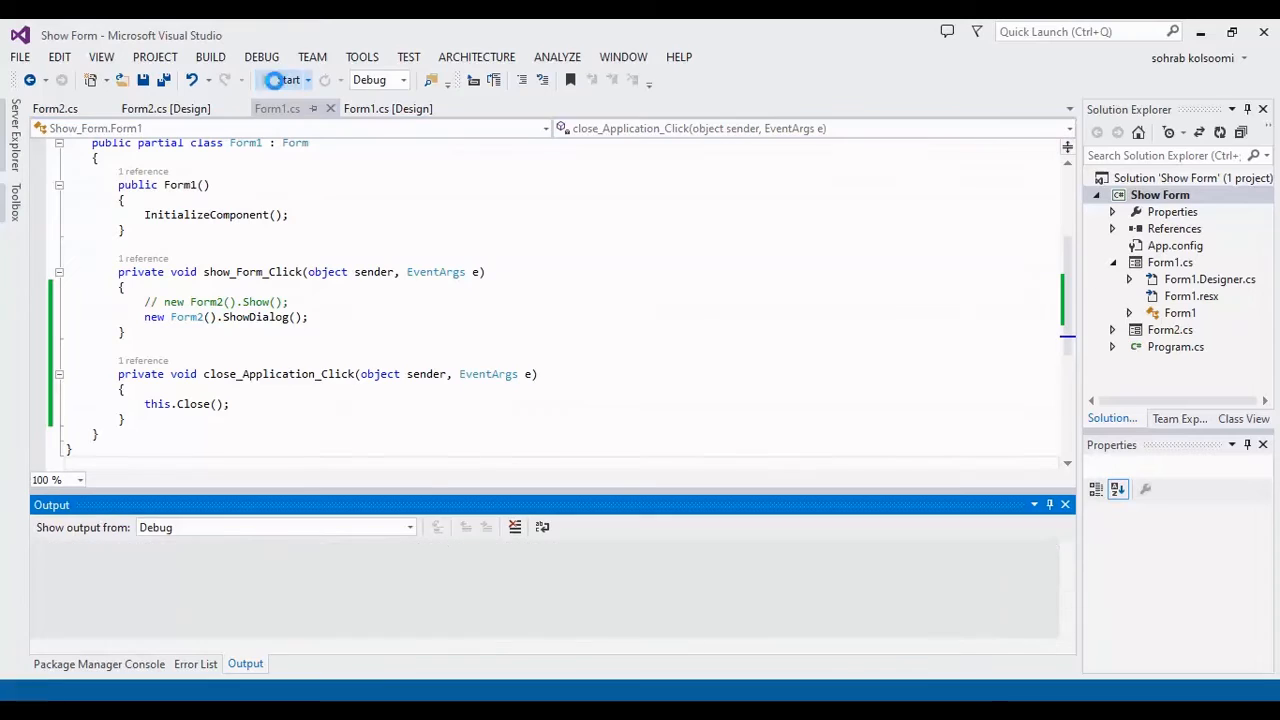
left_click(288, 80)
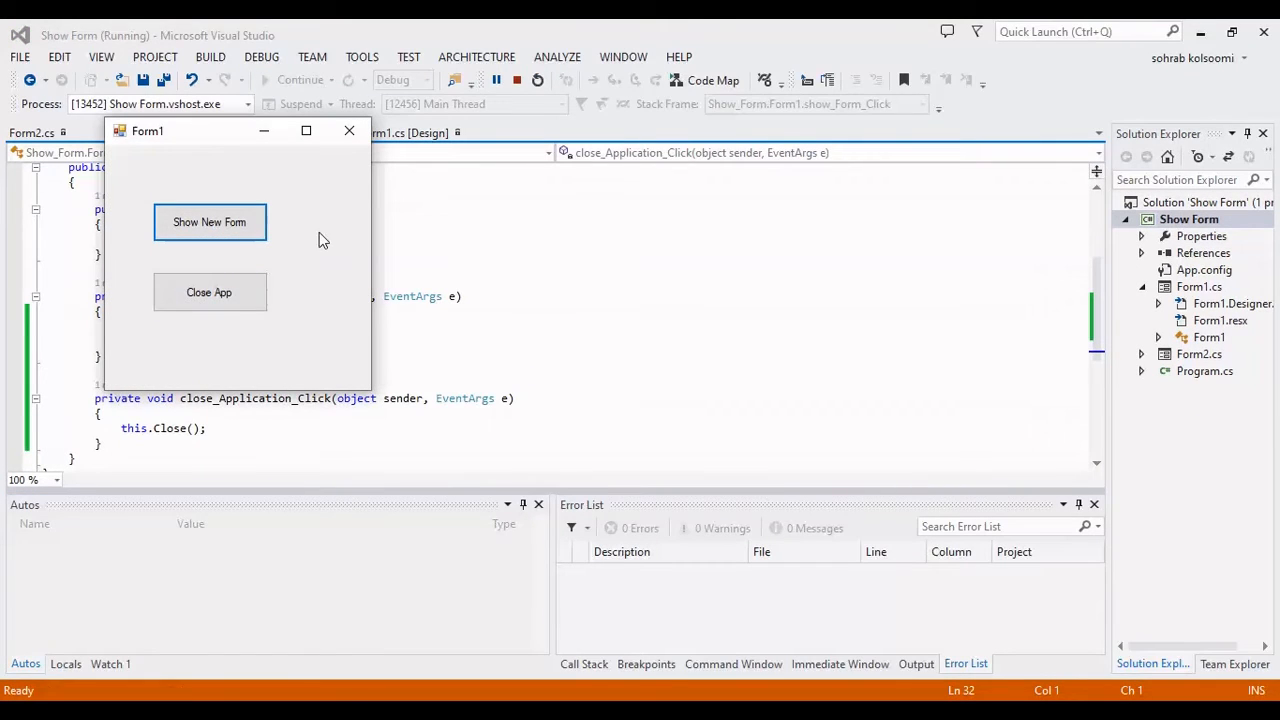
mouse_move(209, 222)
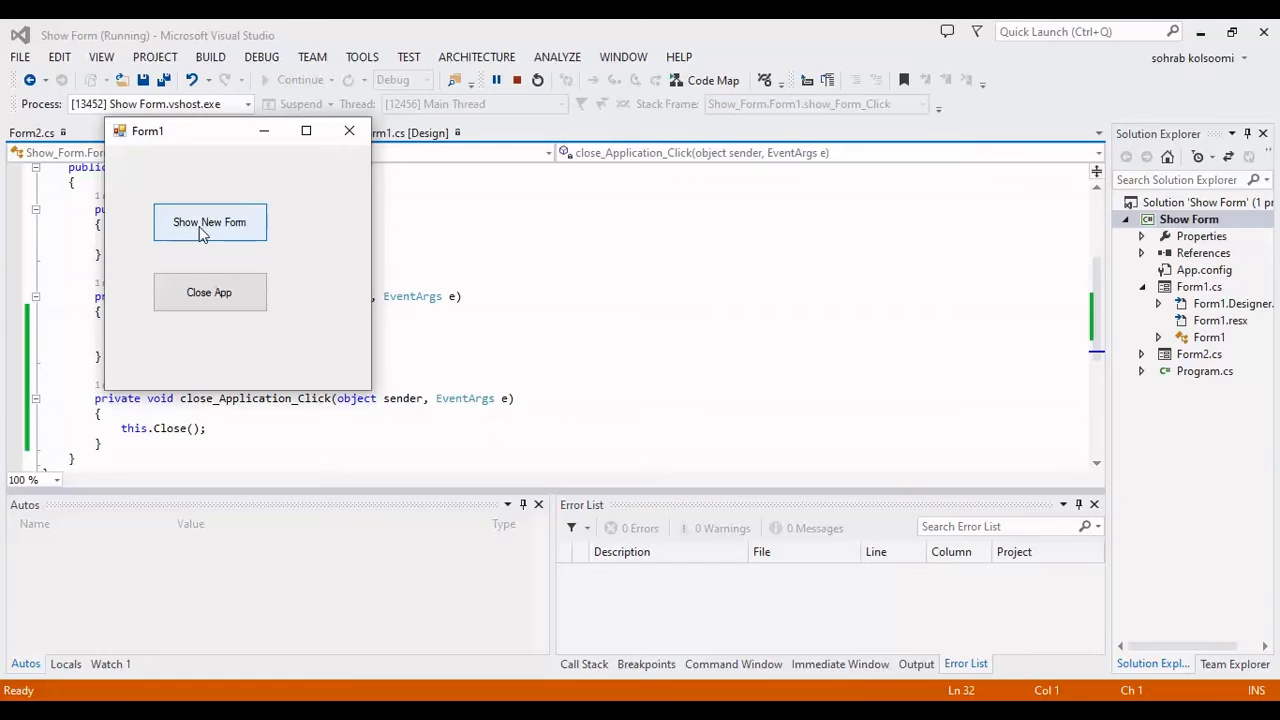
left_click(209, 222)
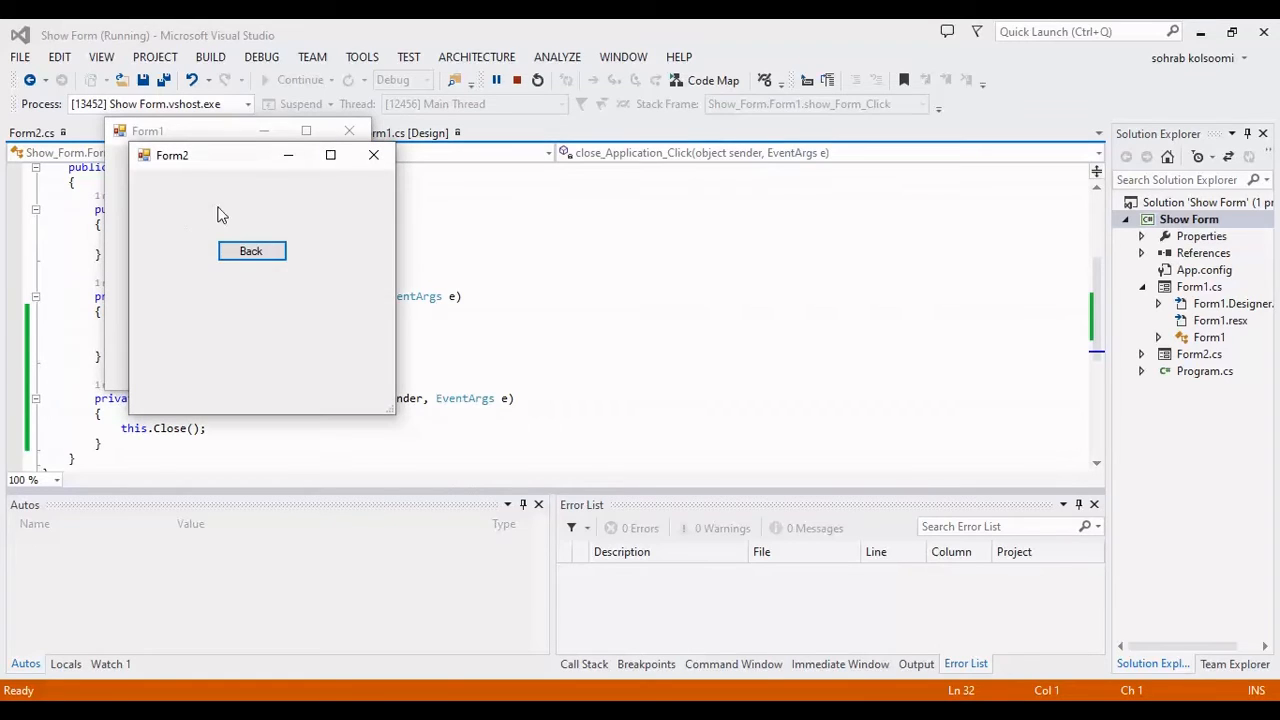
mouse_move(251, 251)
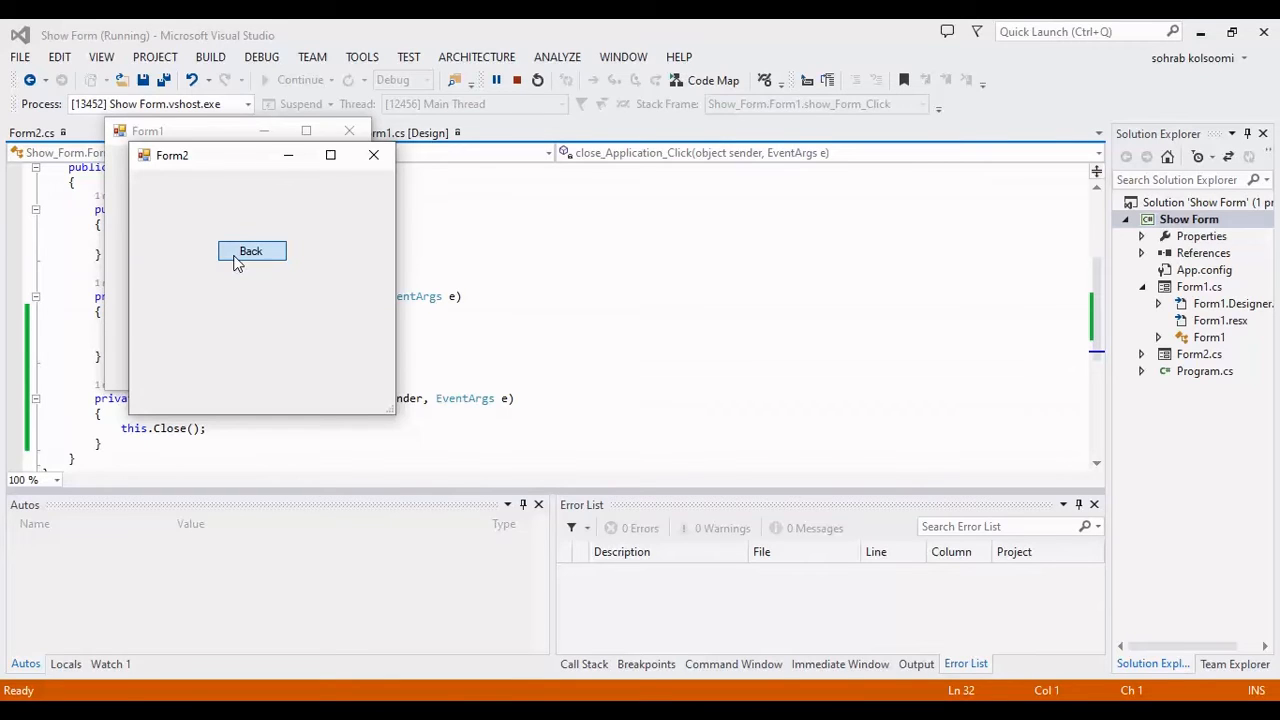
left_click(250, 251)
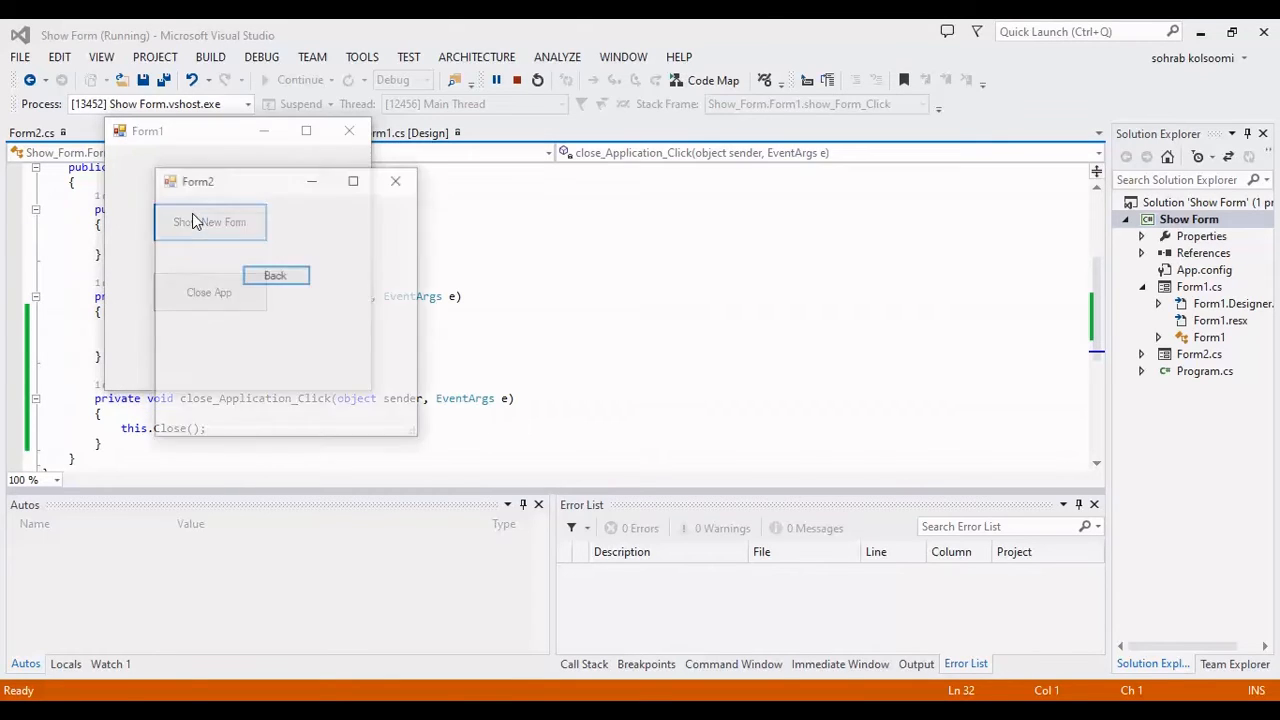
left_click(275, 275)
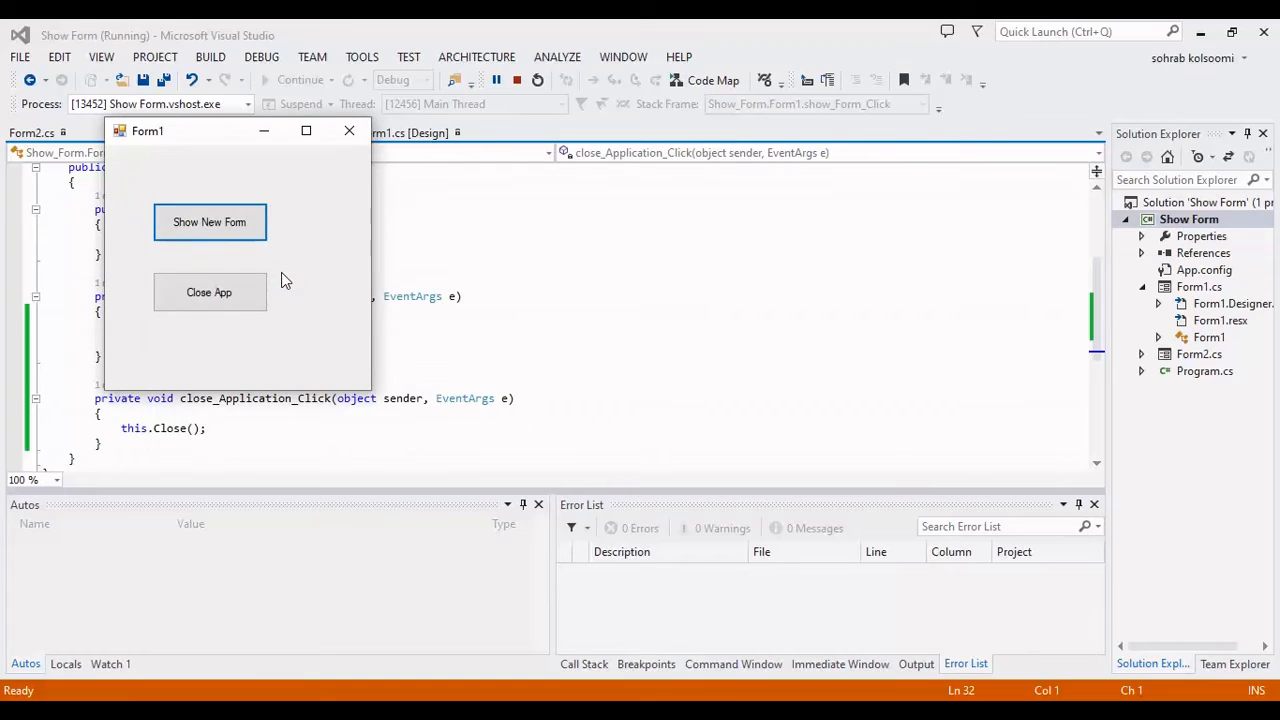
mouse_move(343, 350)
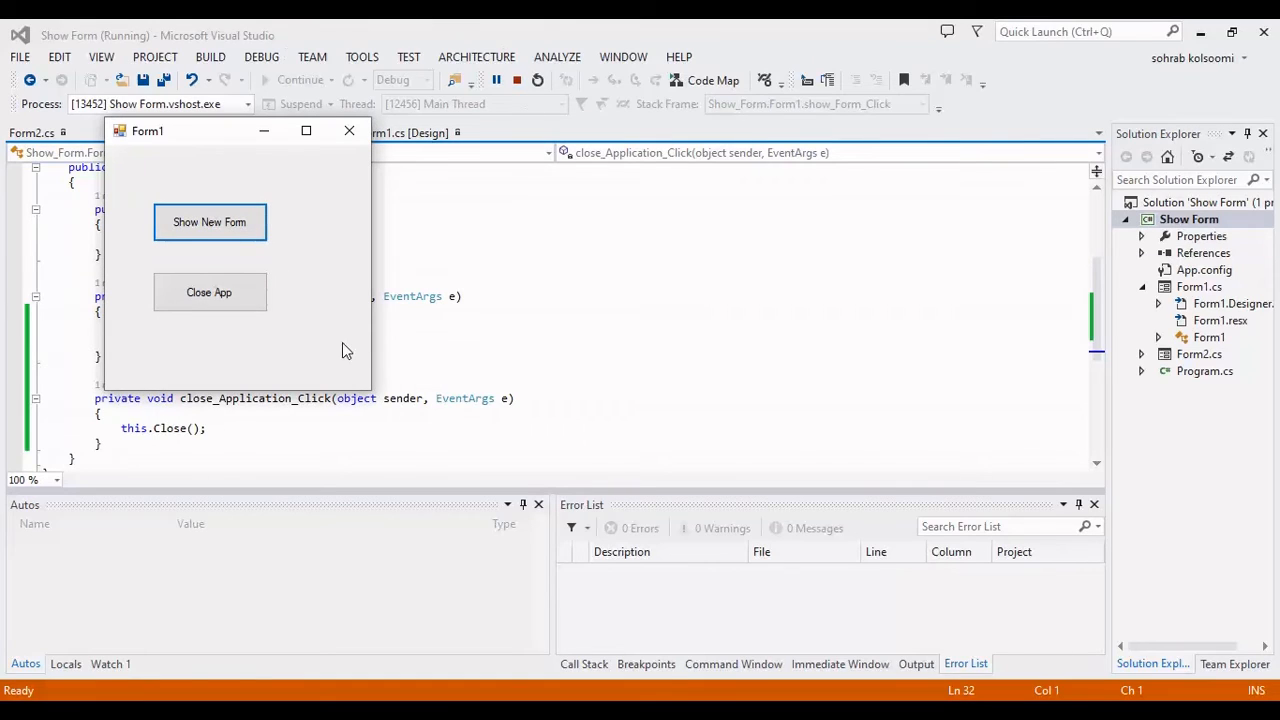
mouse_move(209, 292)
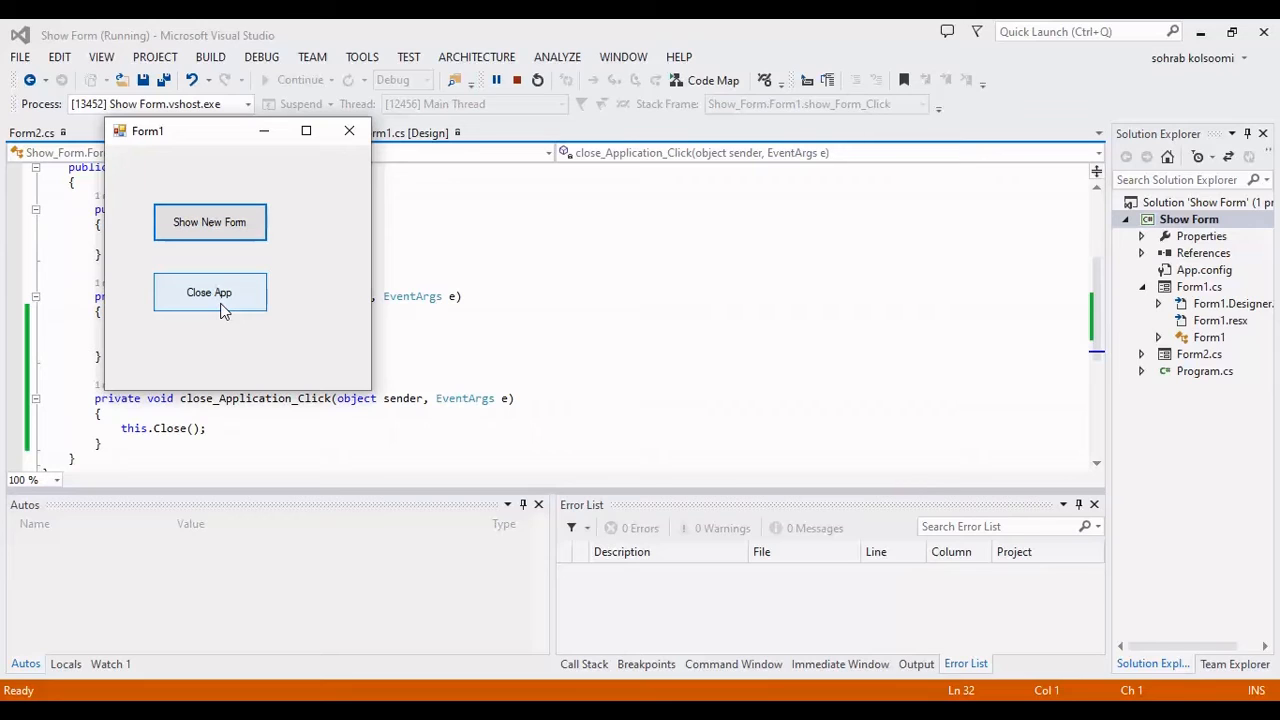
left_click(209, 292)
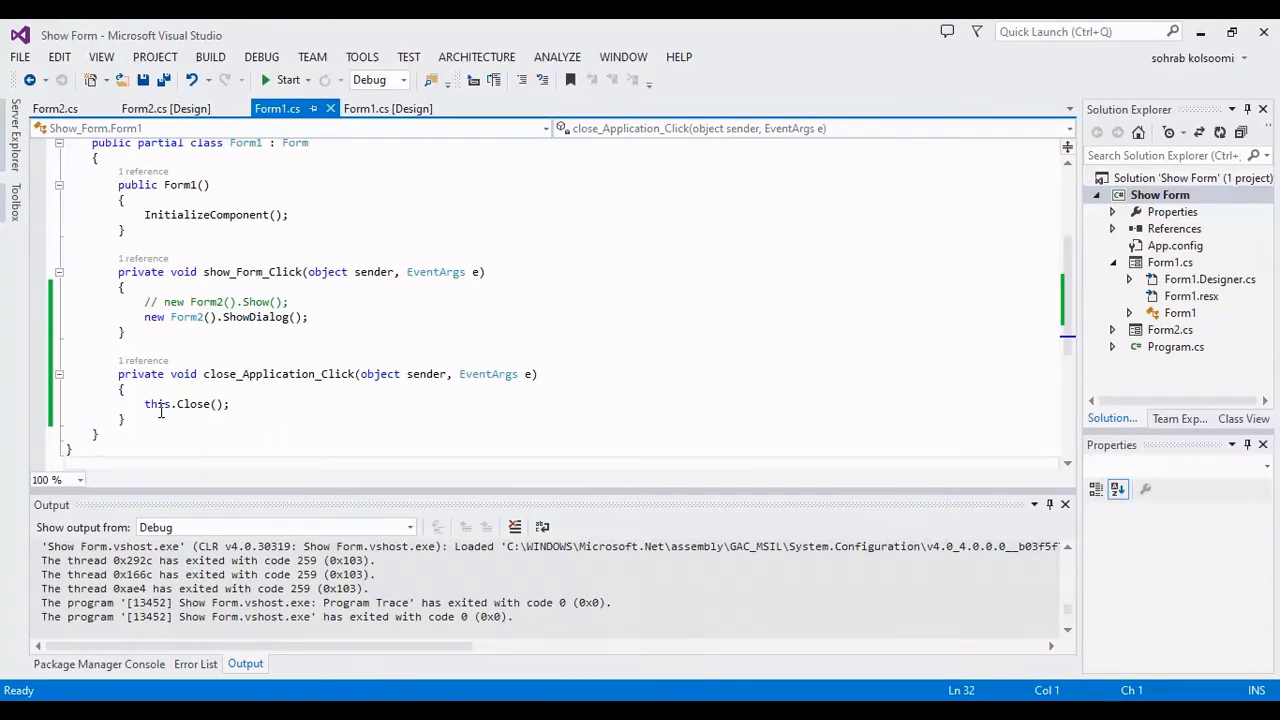
mouse_move(157, 403)
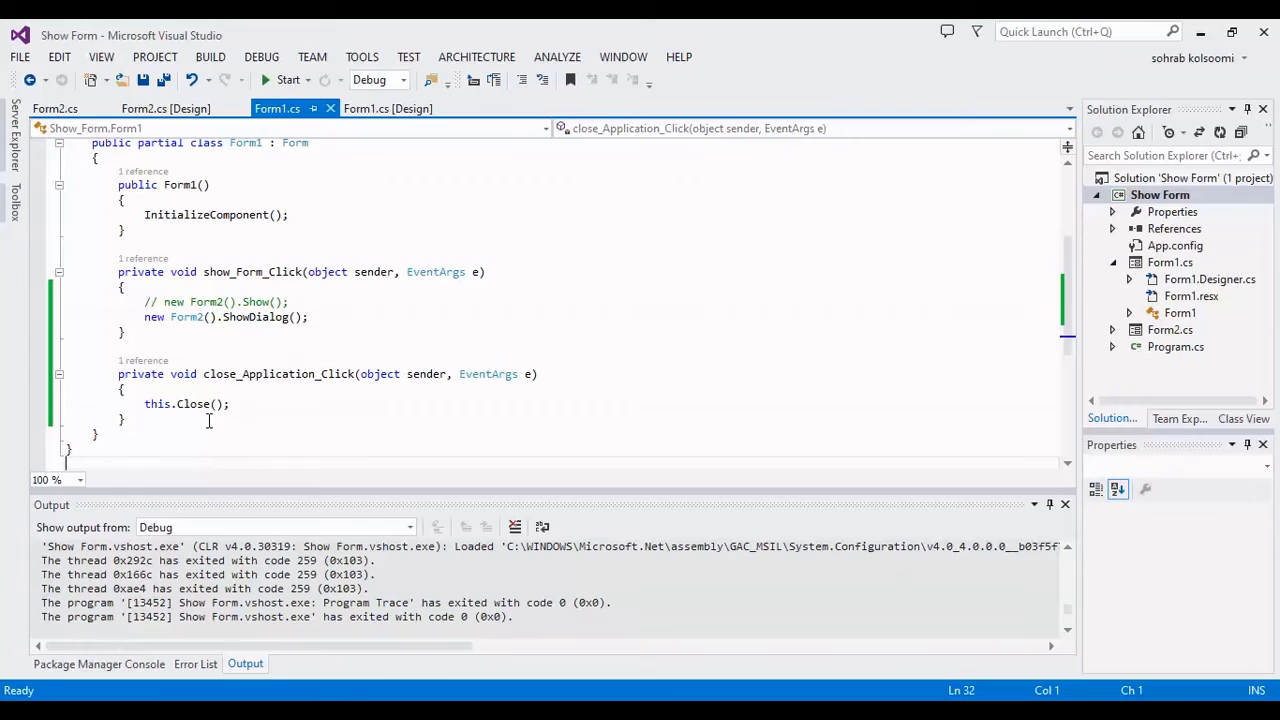
- Switch to the Form2.cs tab showing button1_Click calling this.Close()
left_click(55, 108)
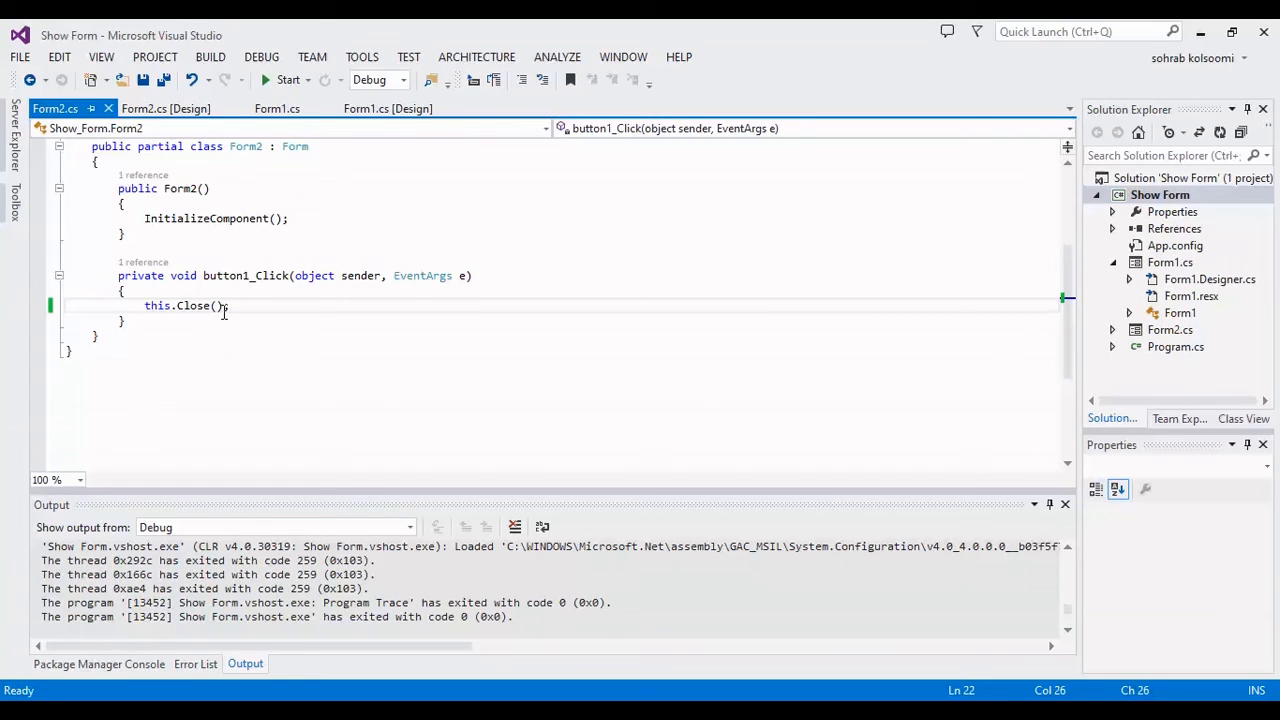
mouse_move(360, 300)
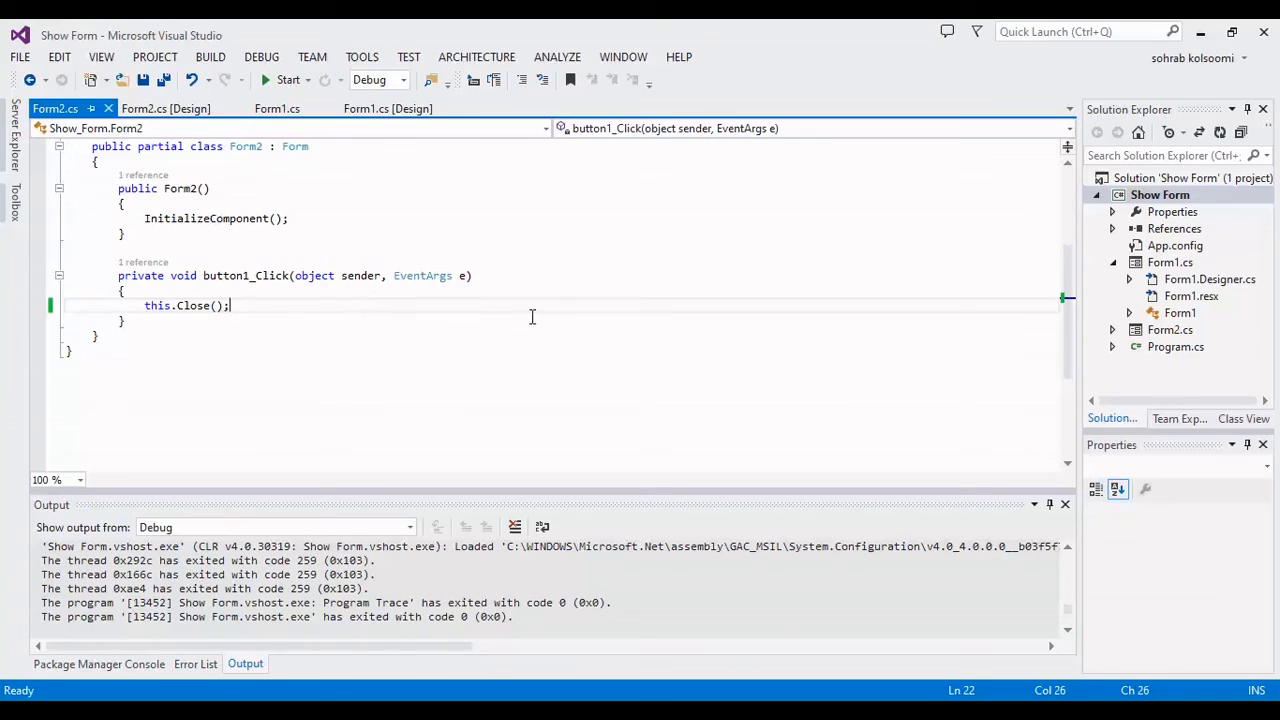
mouse_move(742, 288)
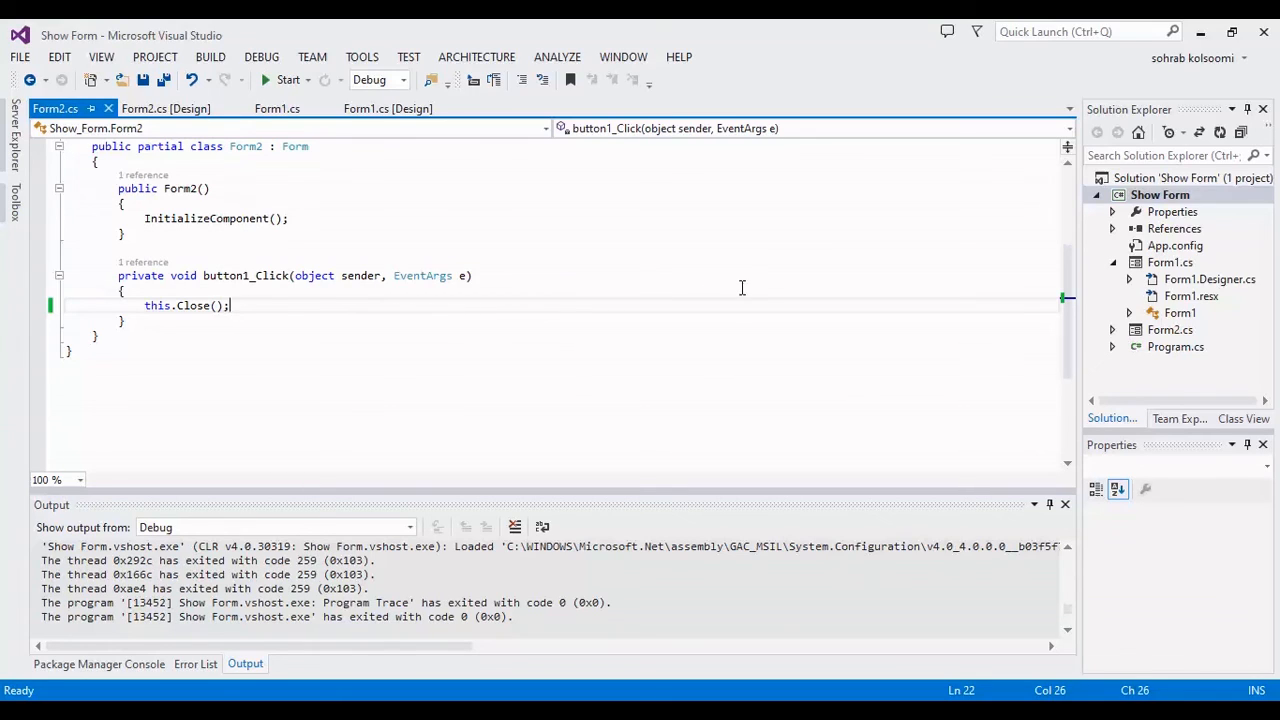
mouse_move(1020, 606)
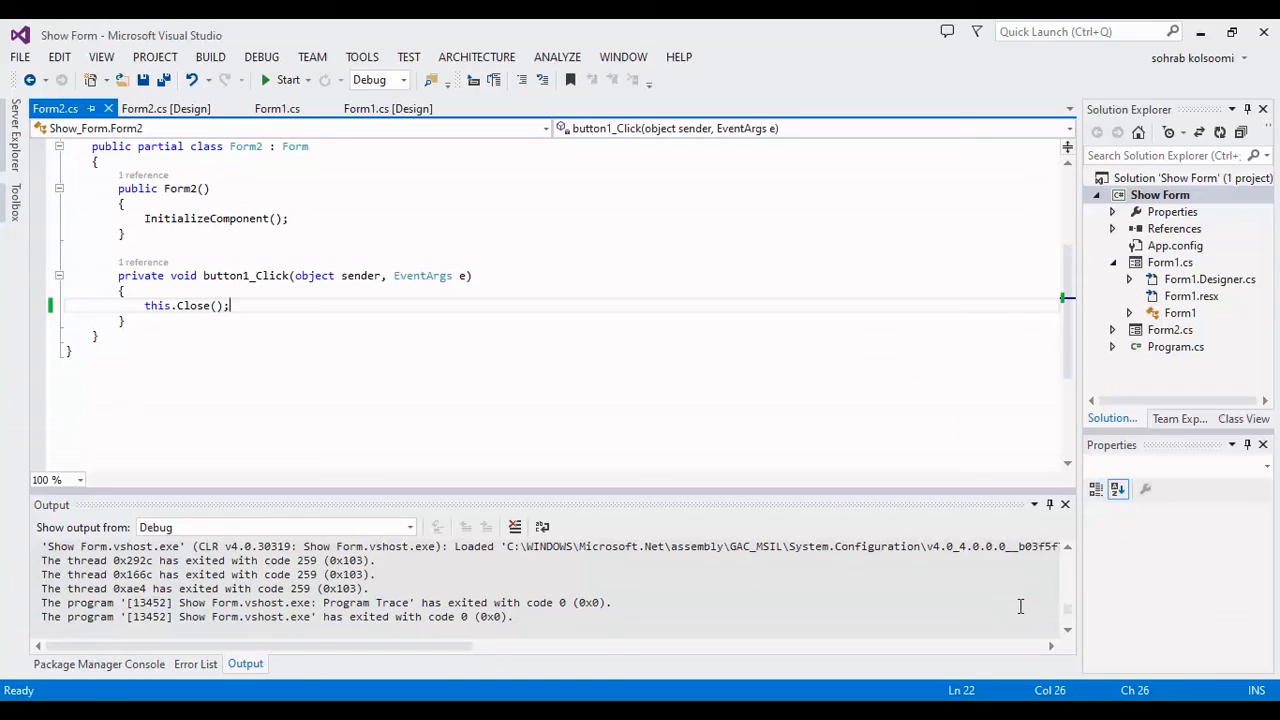